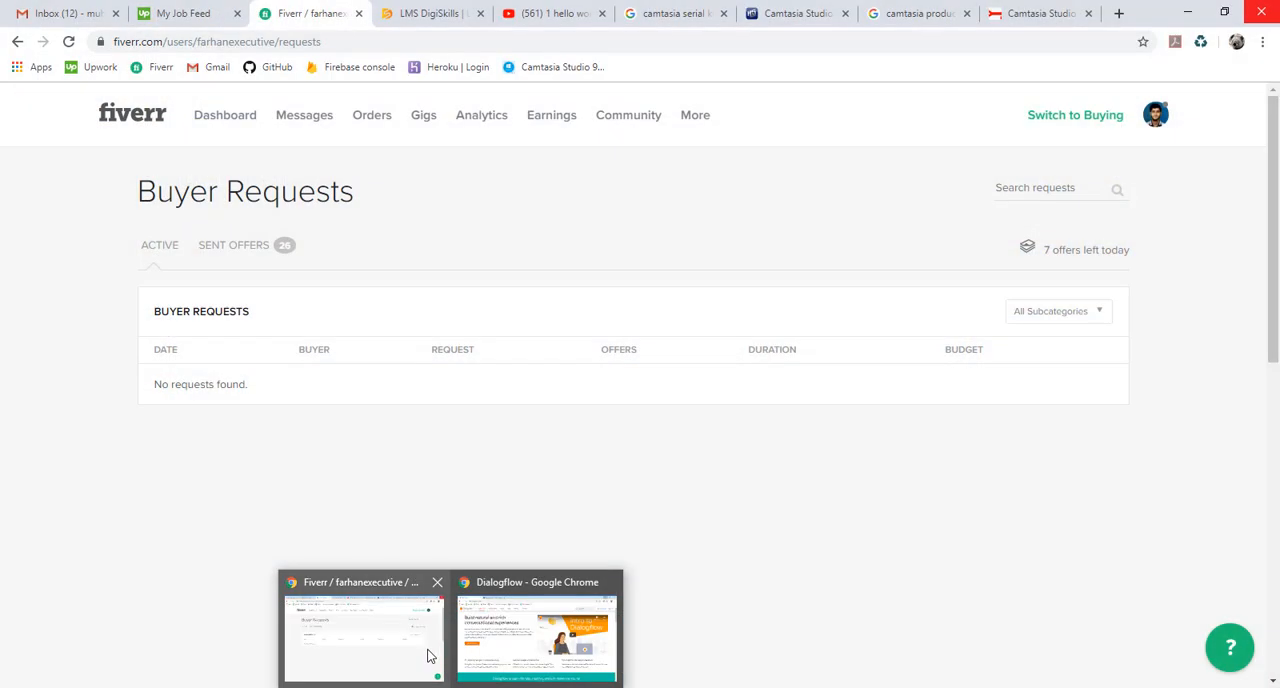
Step: Switch to the Dialogflow website window and go to the agent console
click(537, 630)
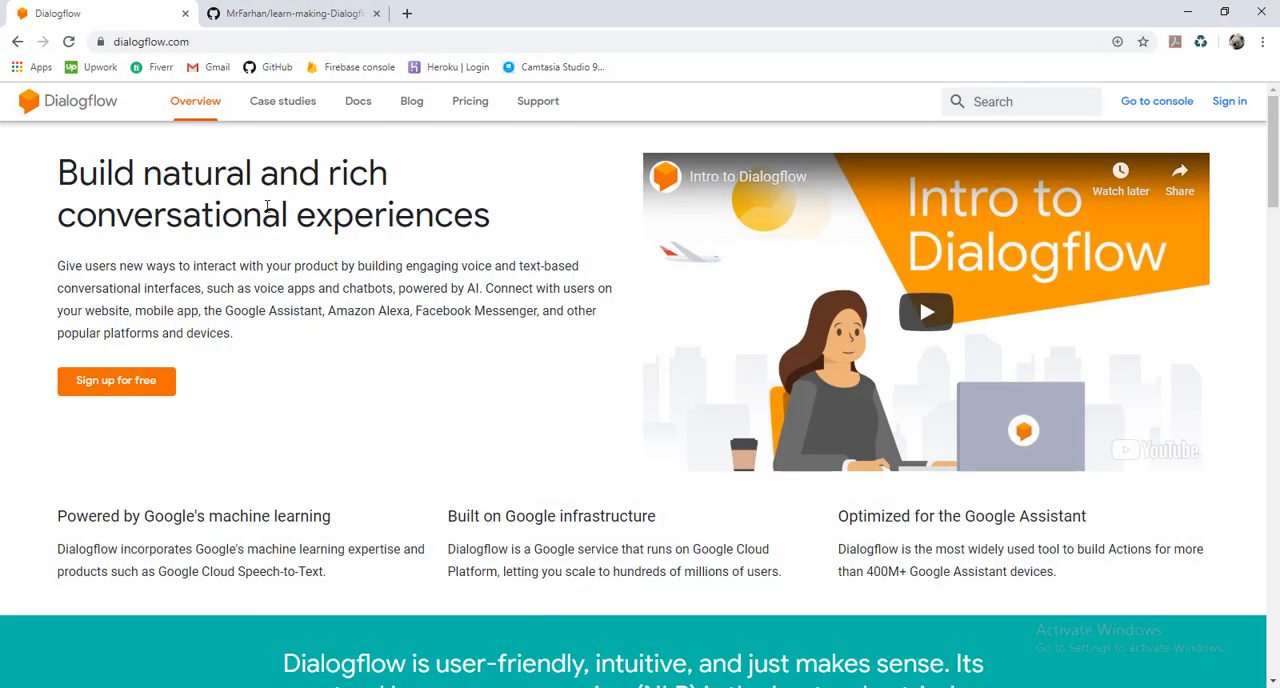
click(150, 41)
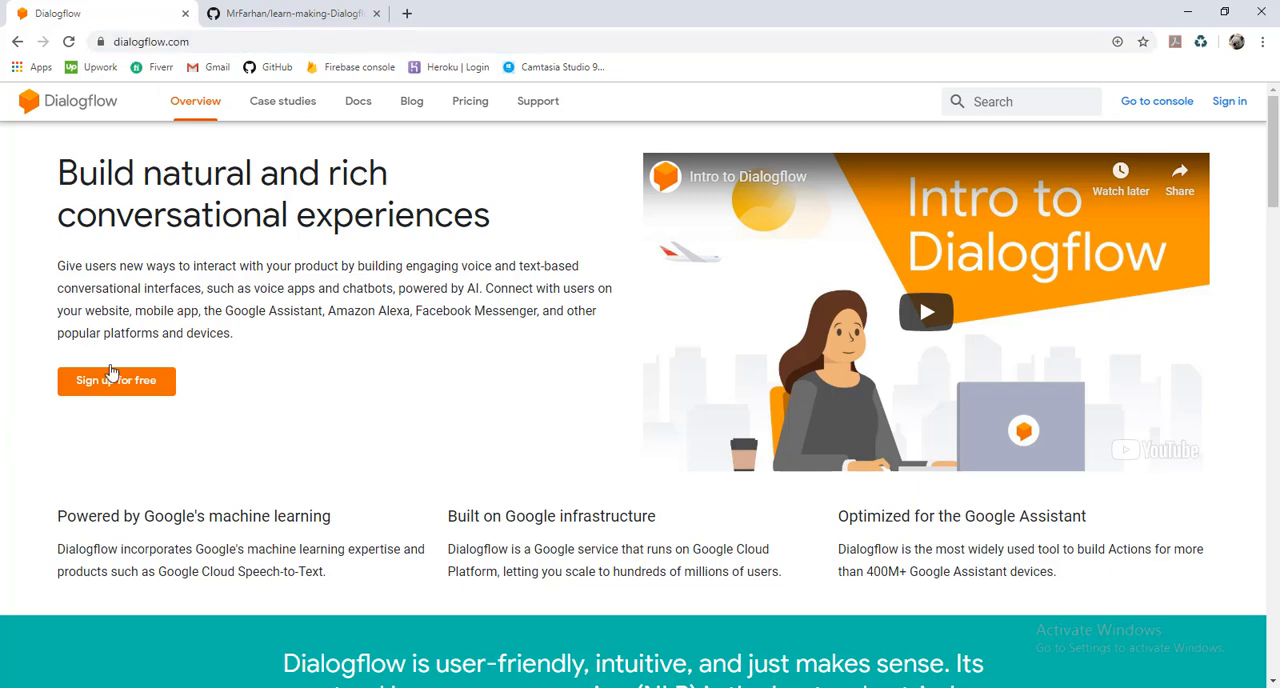
mouse_move(127, 375)
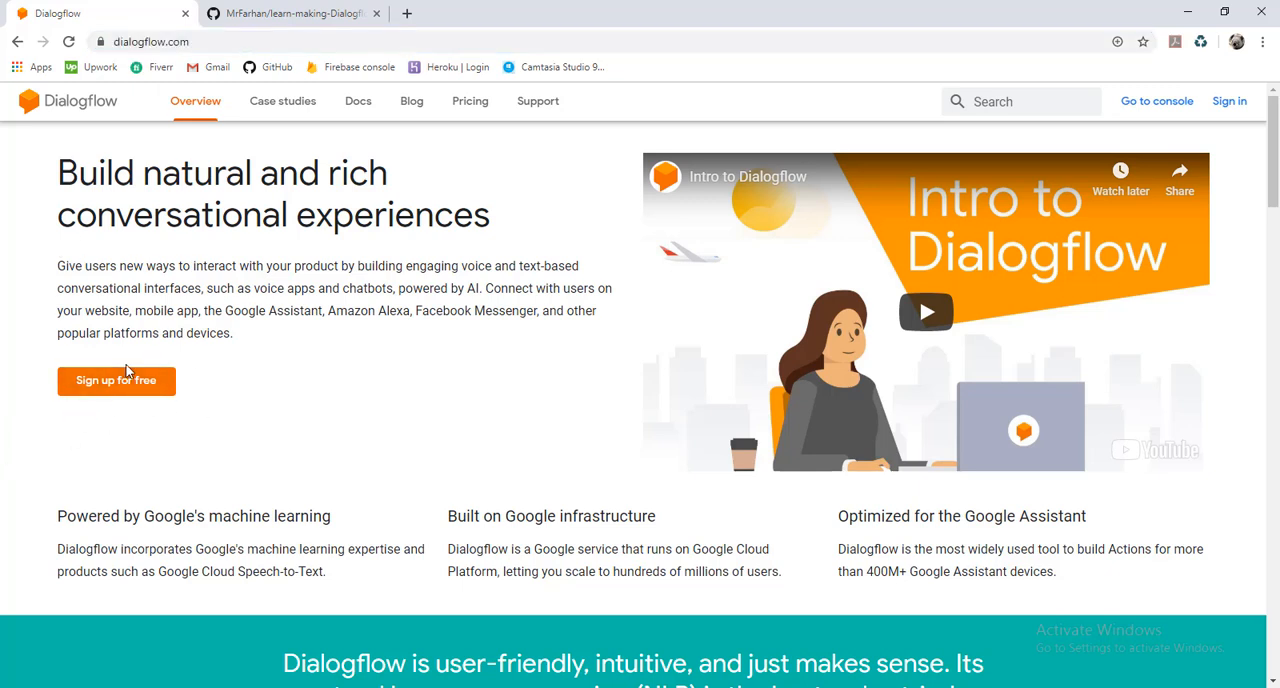
mouse_move(1157, 100)
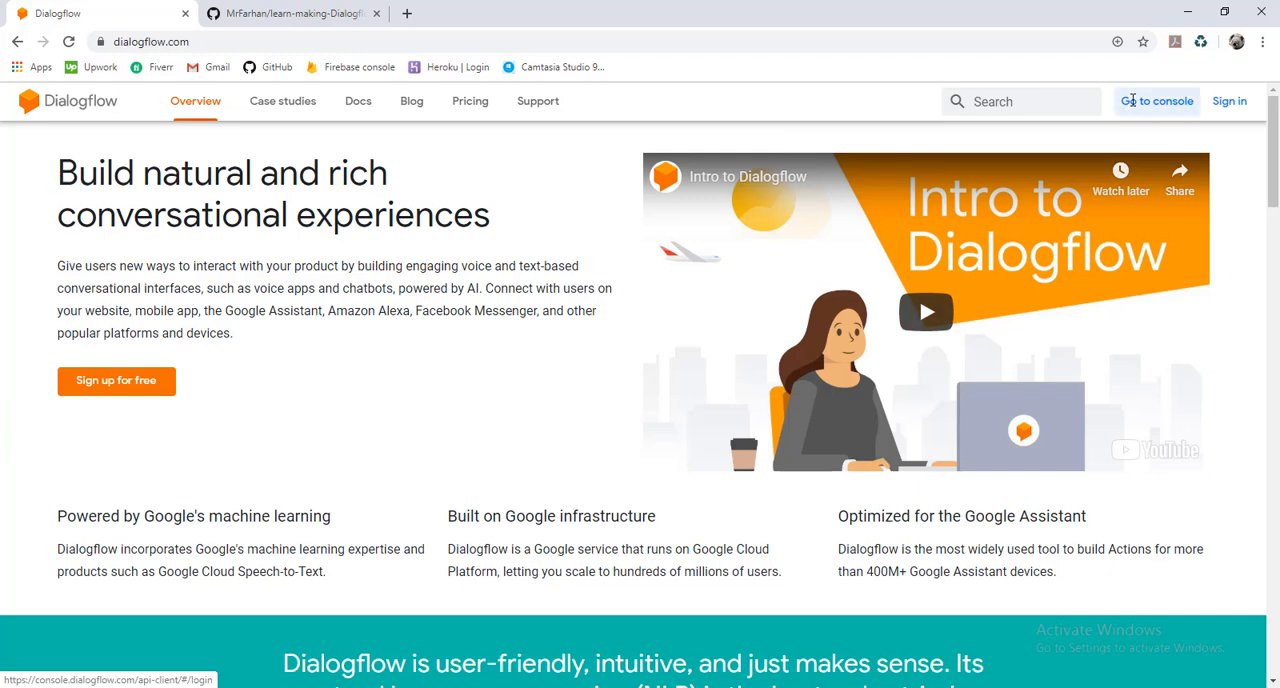
click(1157, 101)
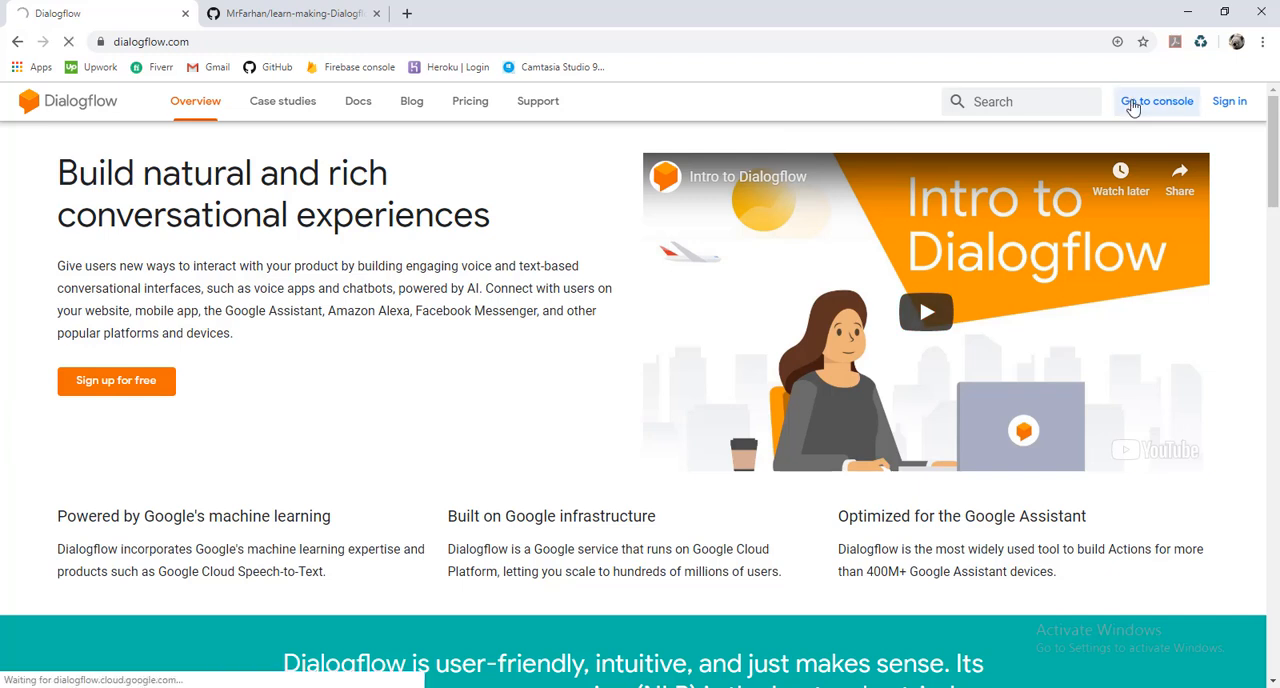
Step: From the HelloAgent agent dropdown, choose 'Create new agent'
click(1157, 101)
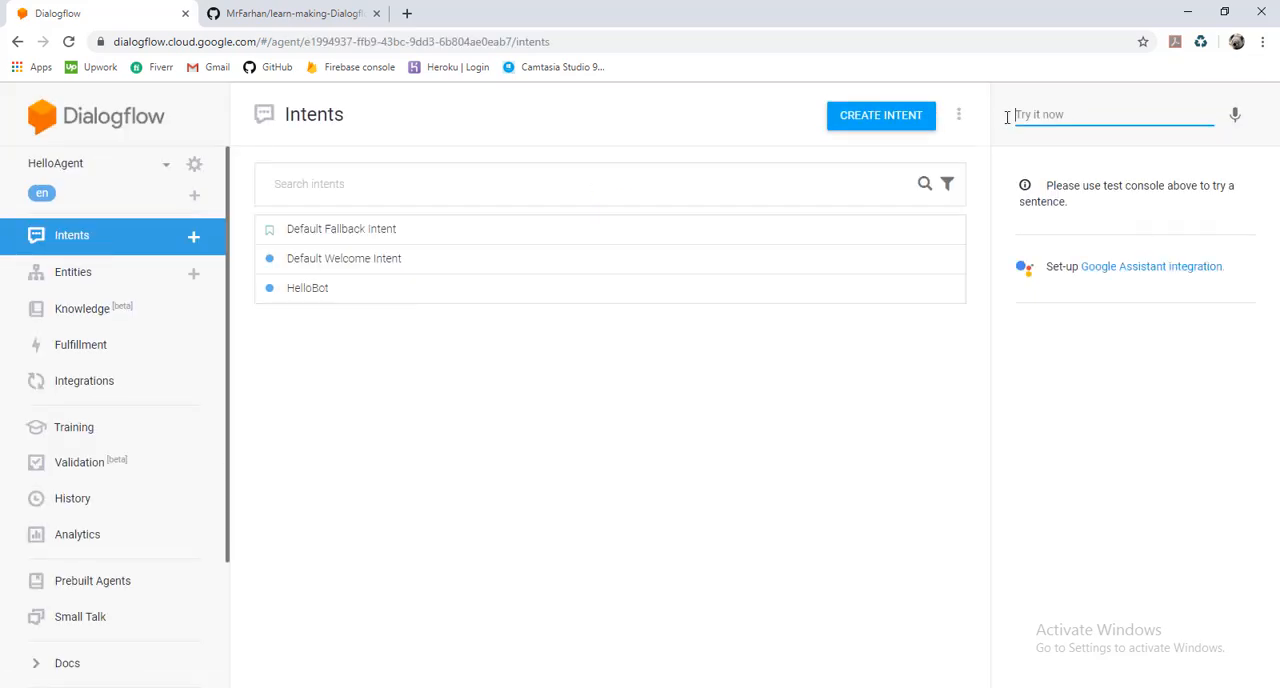
mouse_move(80, 344)
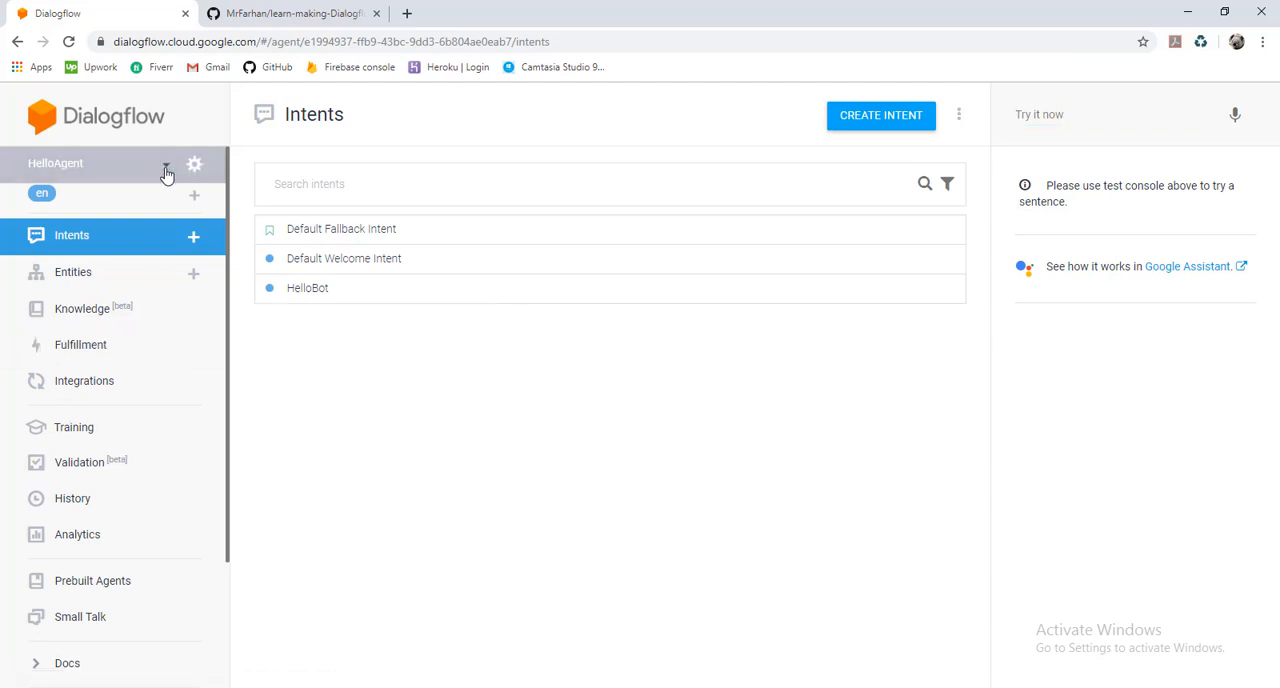
click(166, 163)
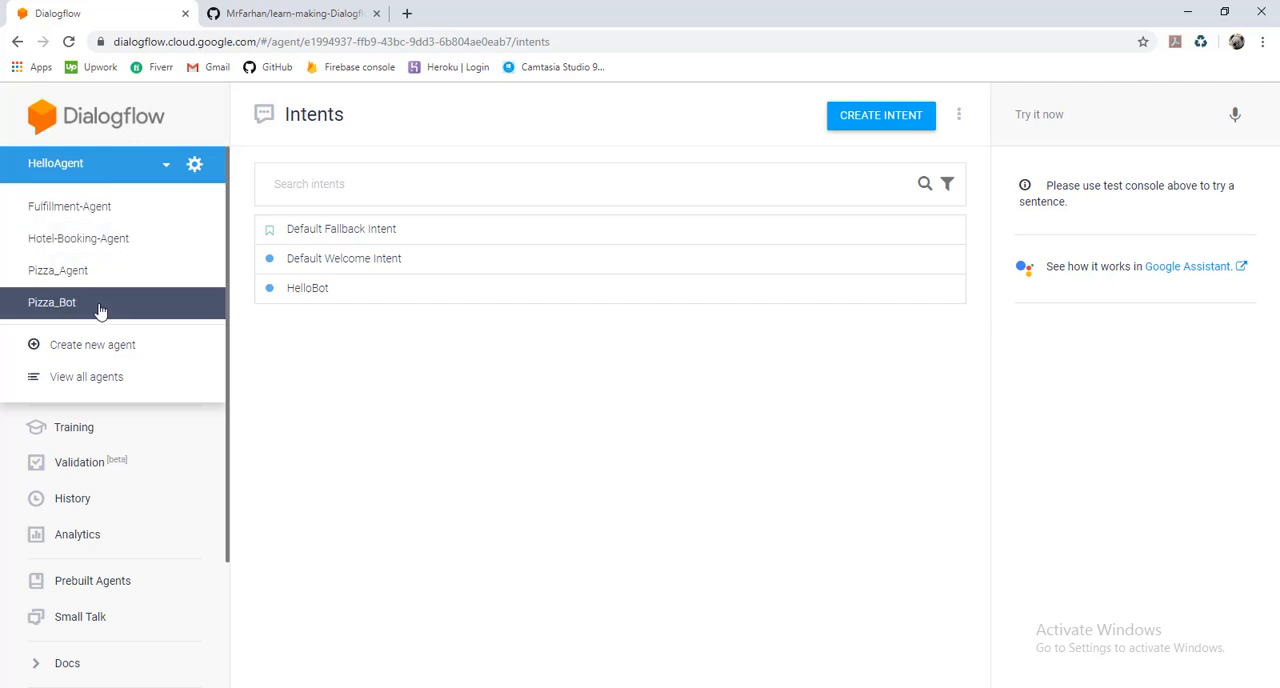
mouse_move(92, 344)
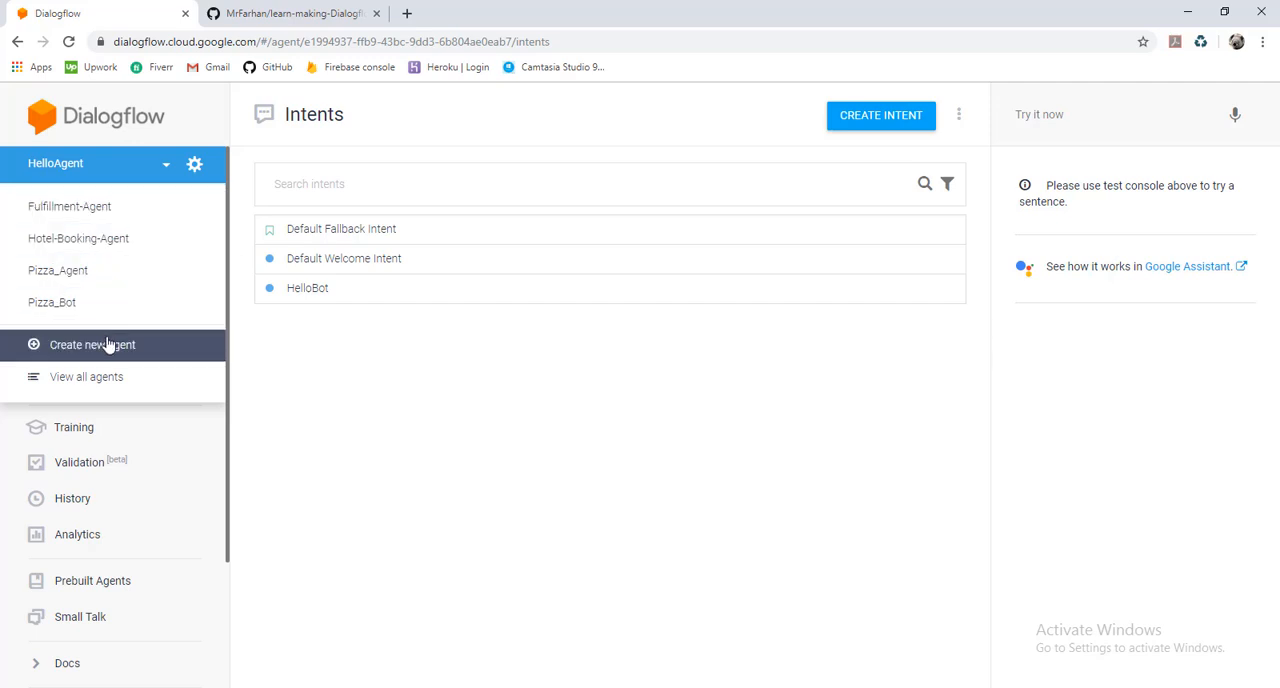
click(92, 344)
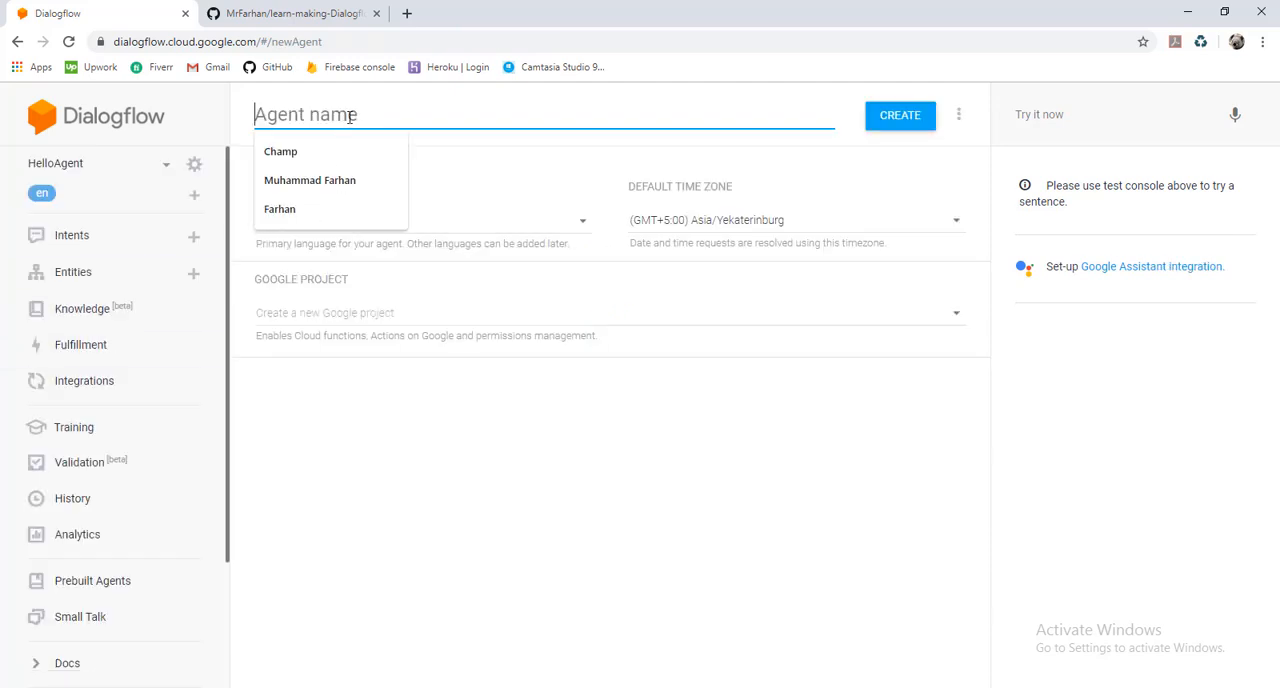
Step: Name the new agent 'HelloBot' and create it
text(Hel)
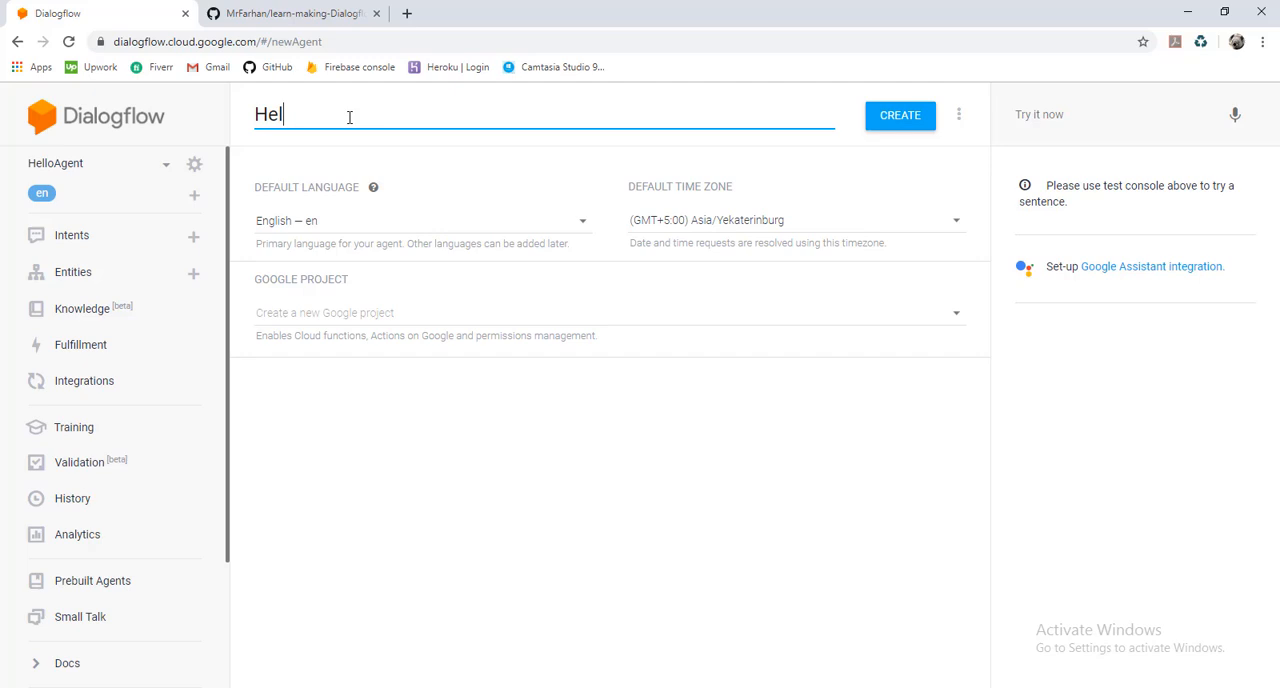
text(loBot)
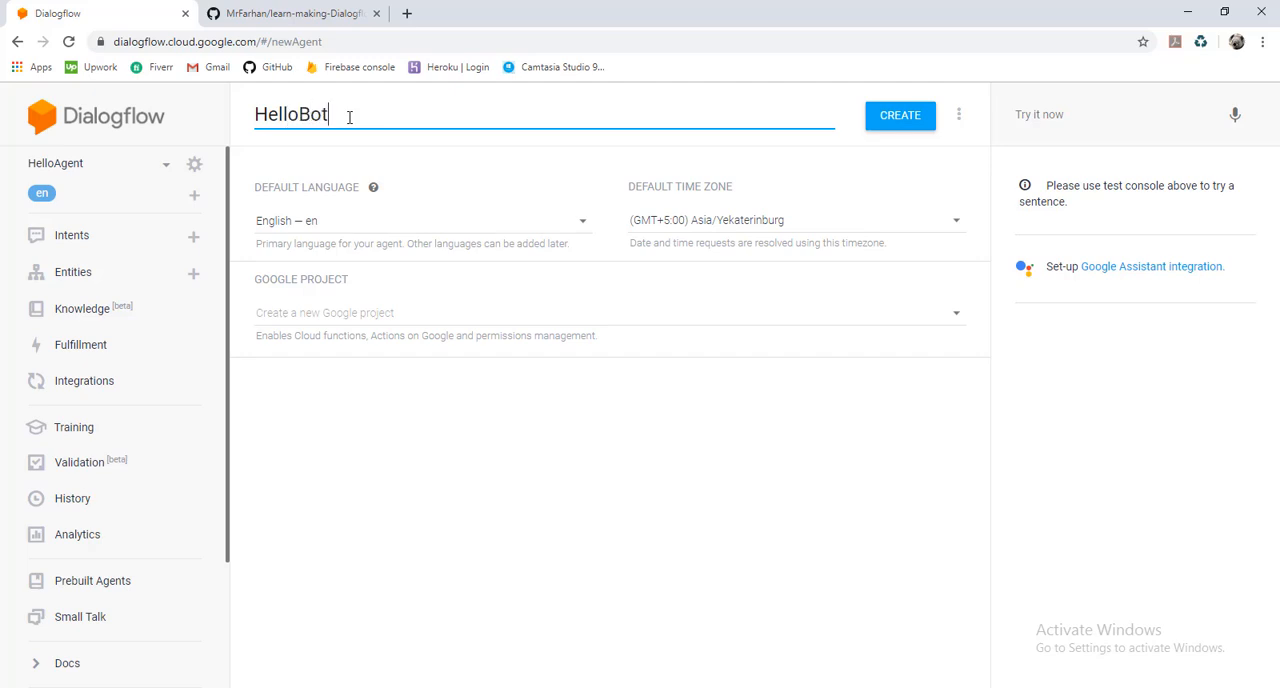
mouse_move(617, 193)
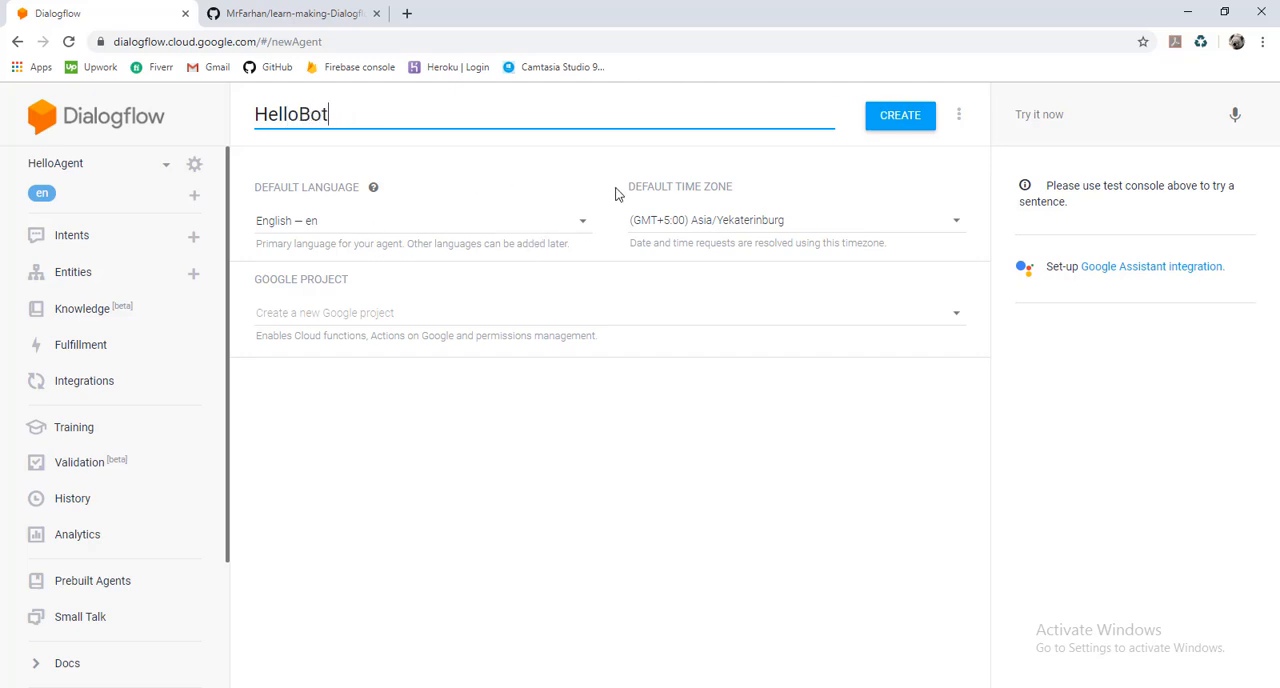
mouse_move(900, 115)
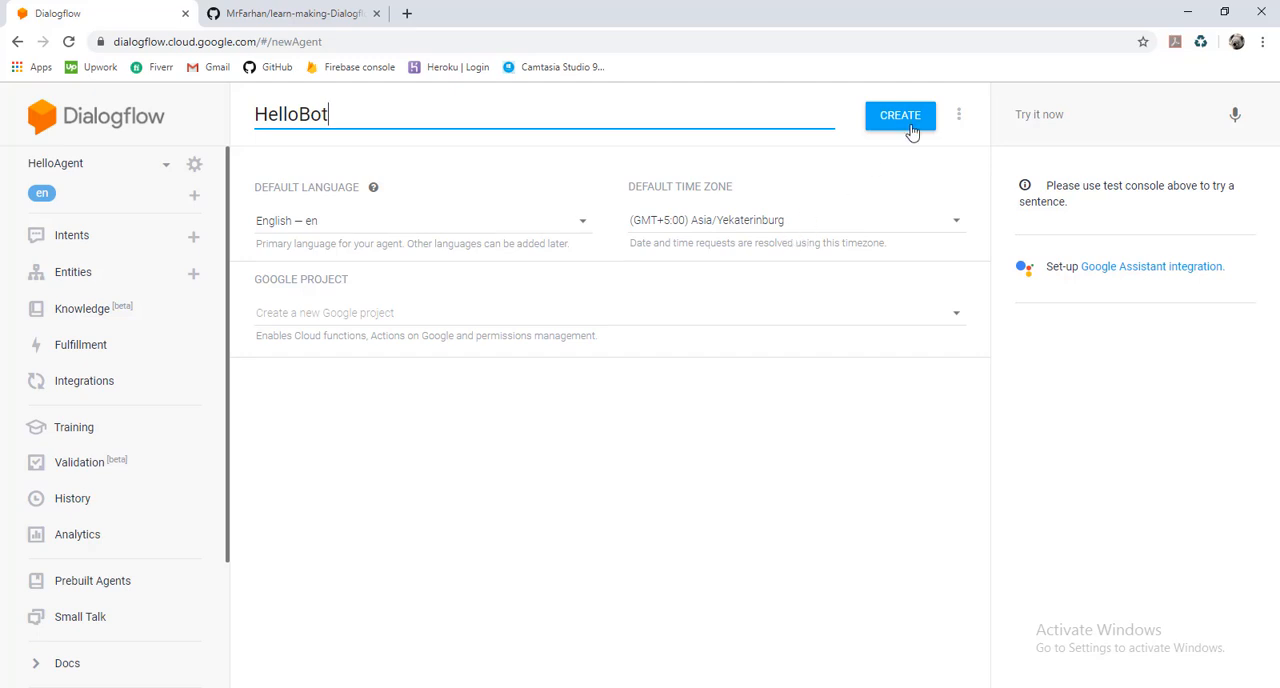
click(899, 114)
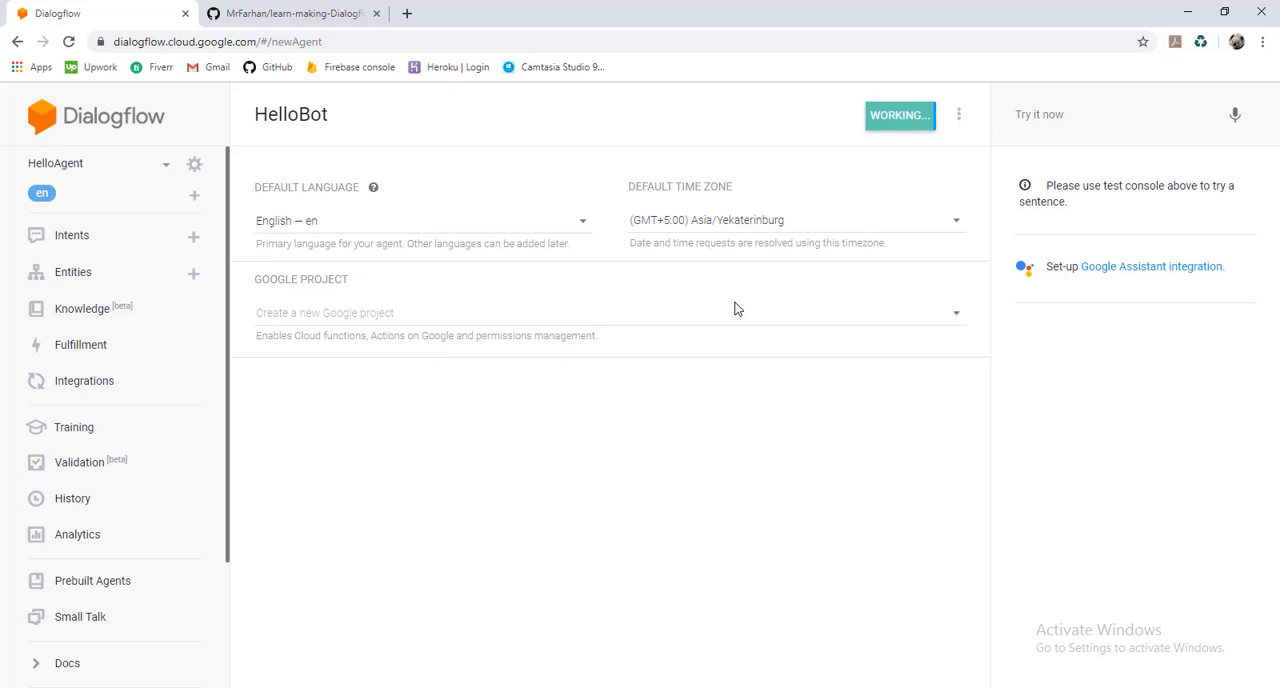
mouse_move(767, 283)
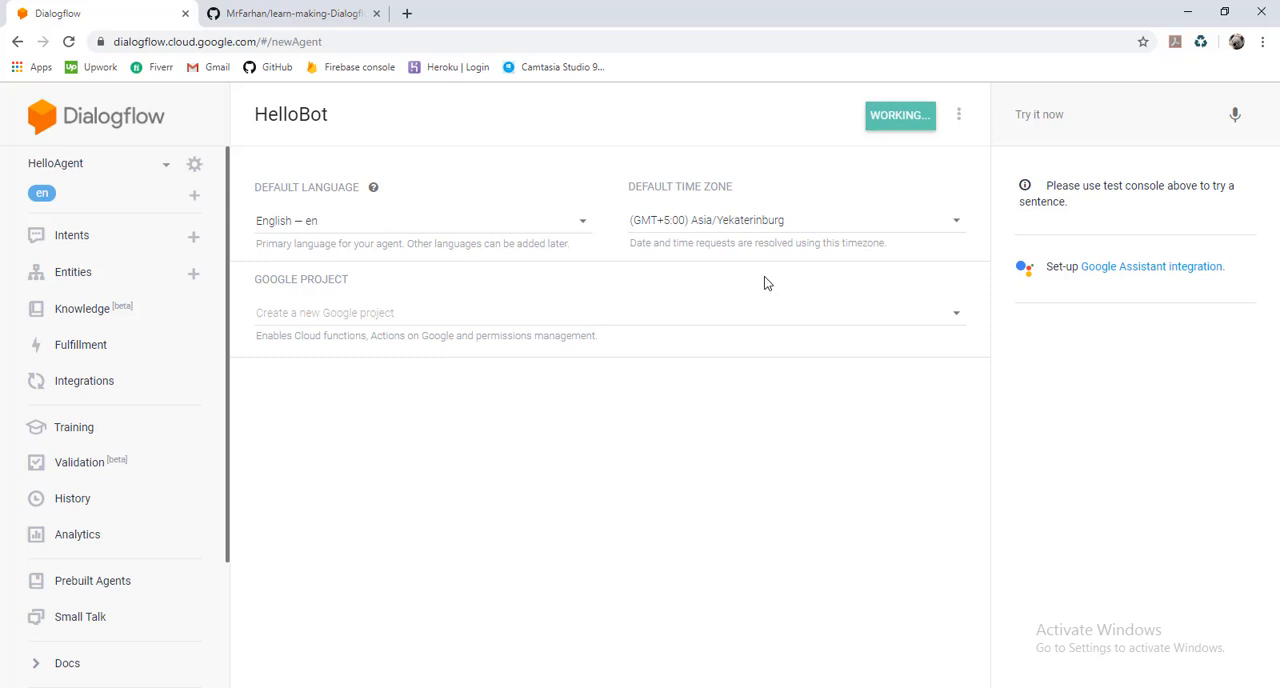
mouse_move(793, 250)
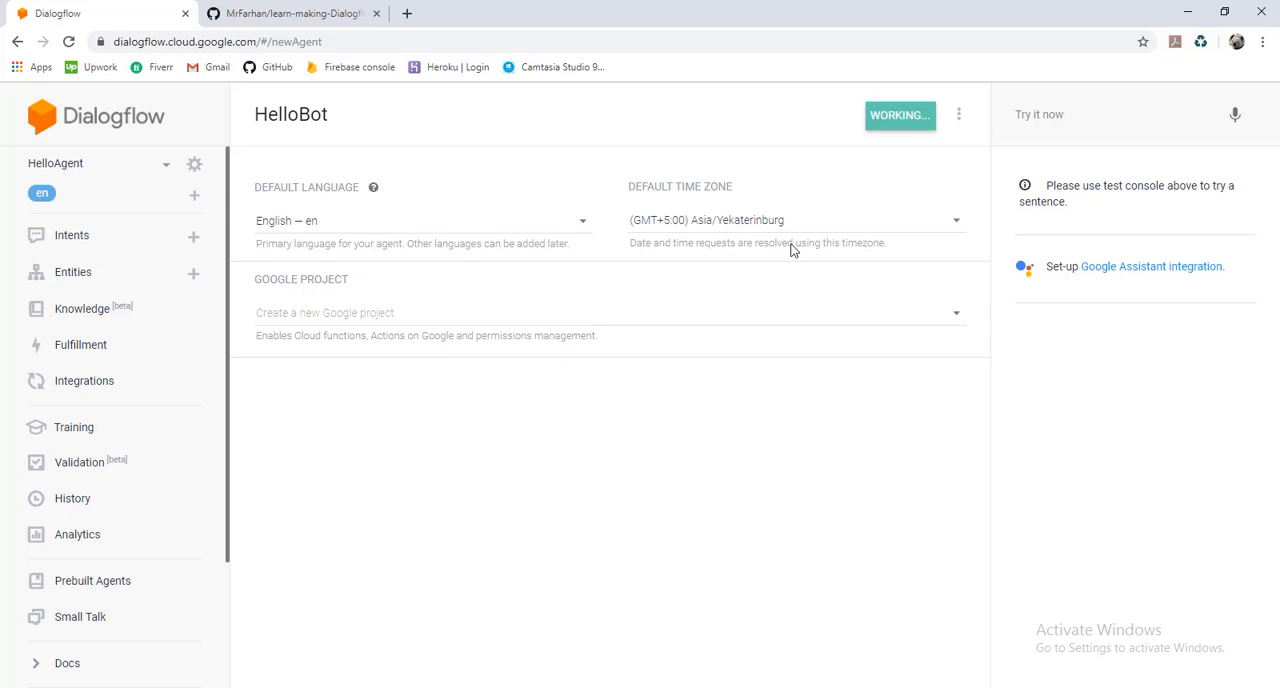
mouse_move(897, 85)
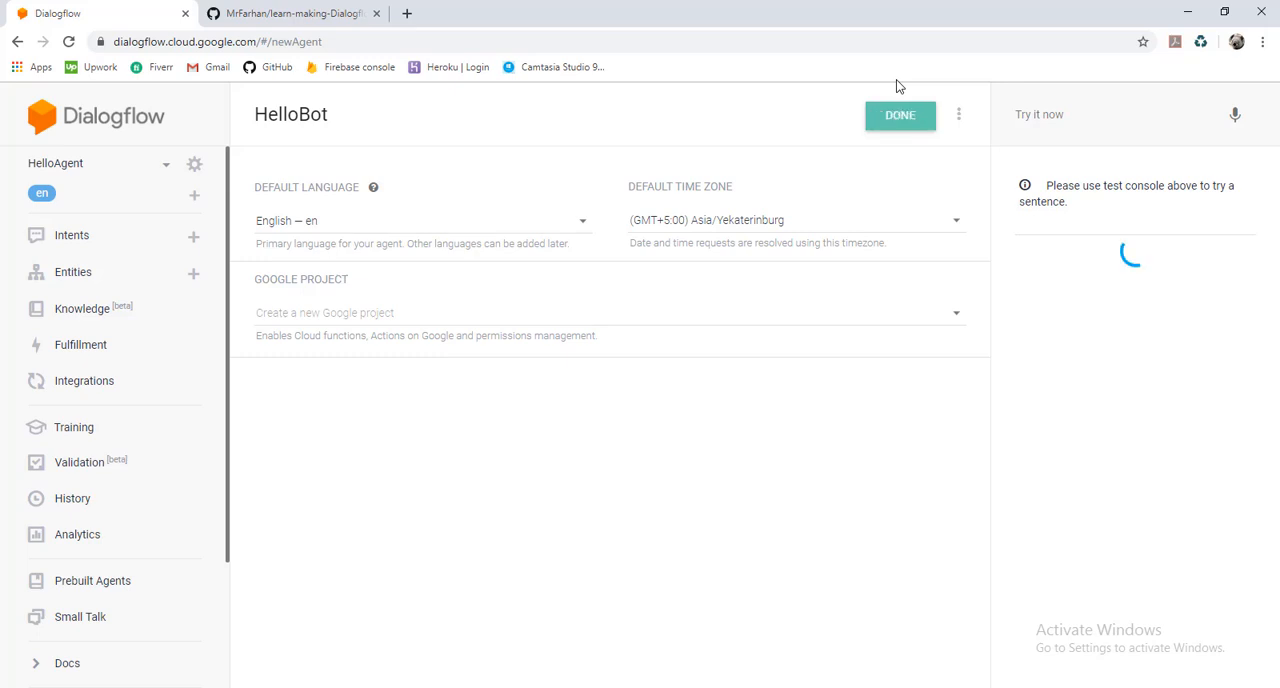
click(898, 114)
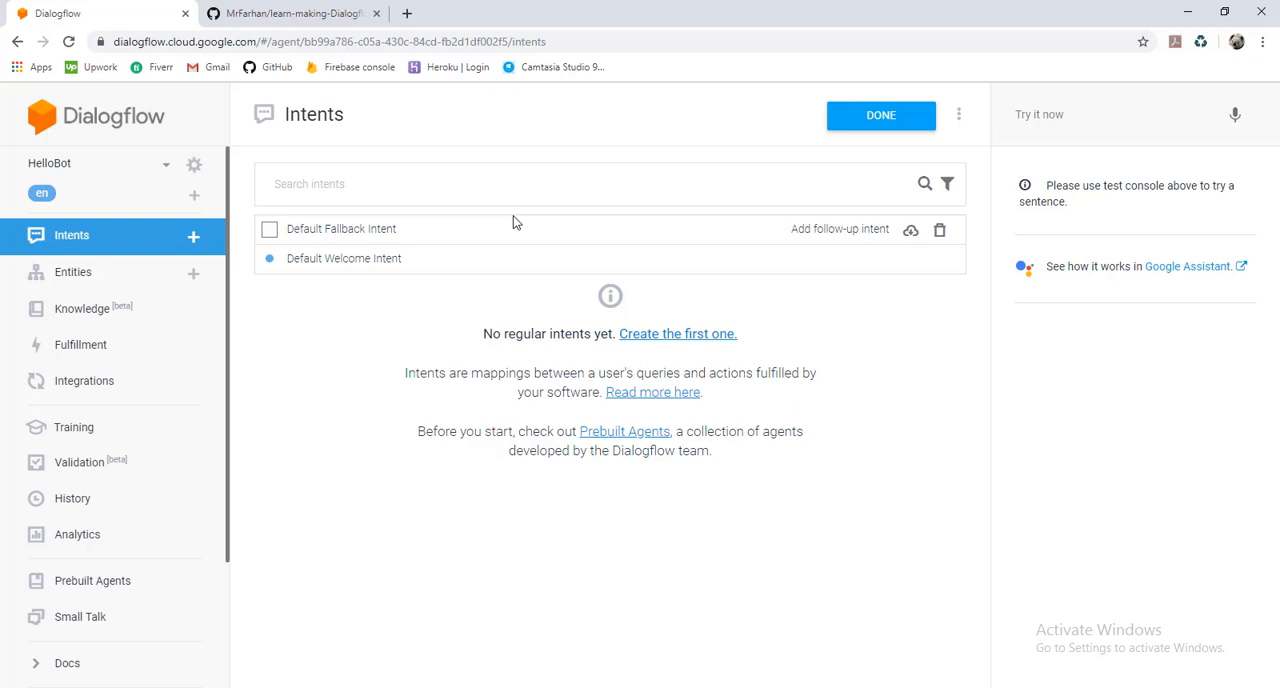
Step: Start a new intent, name it 'HelloBot', and save it
click(880, 115)
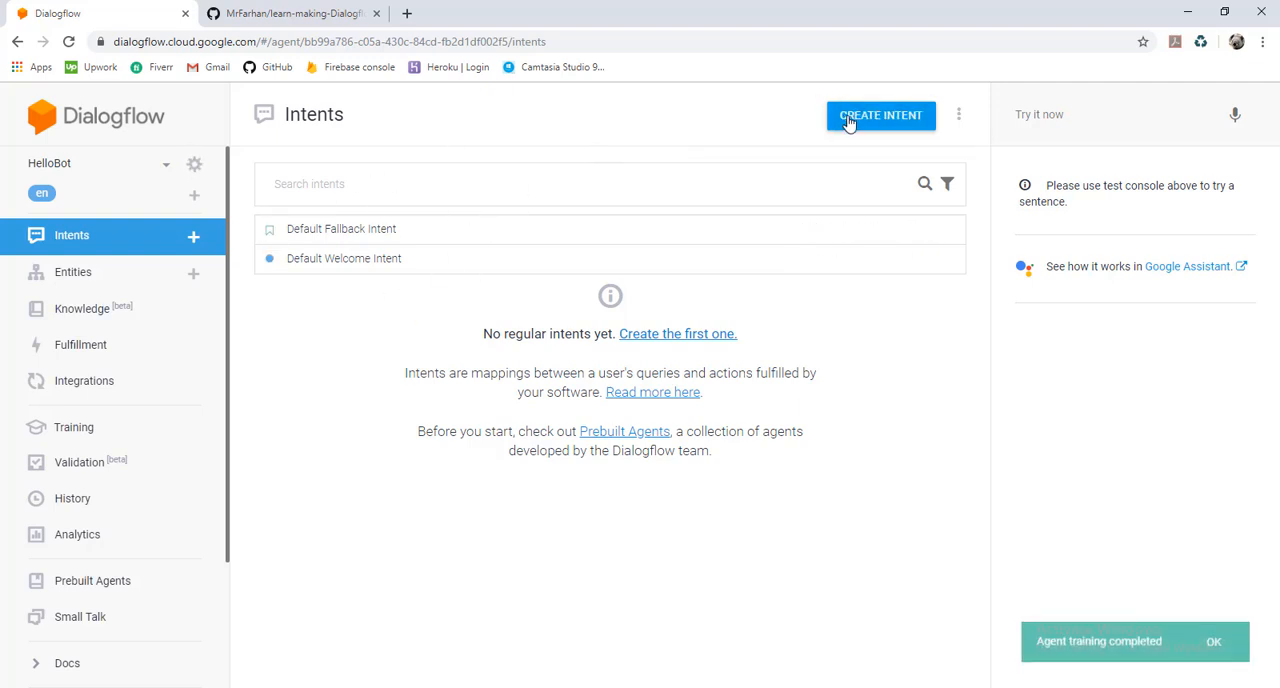
click(880, 114)
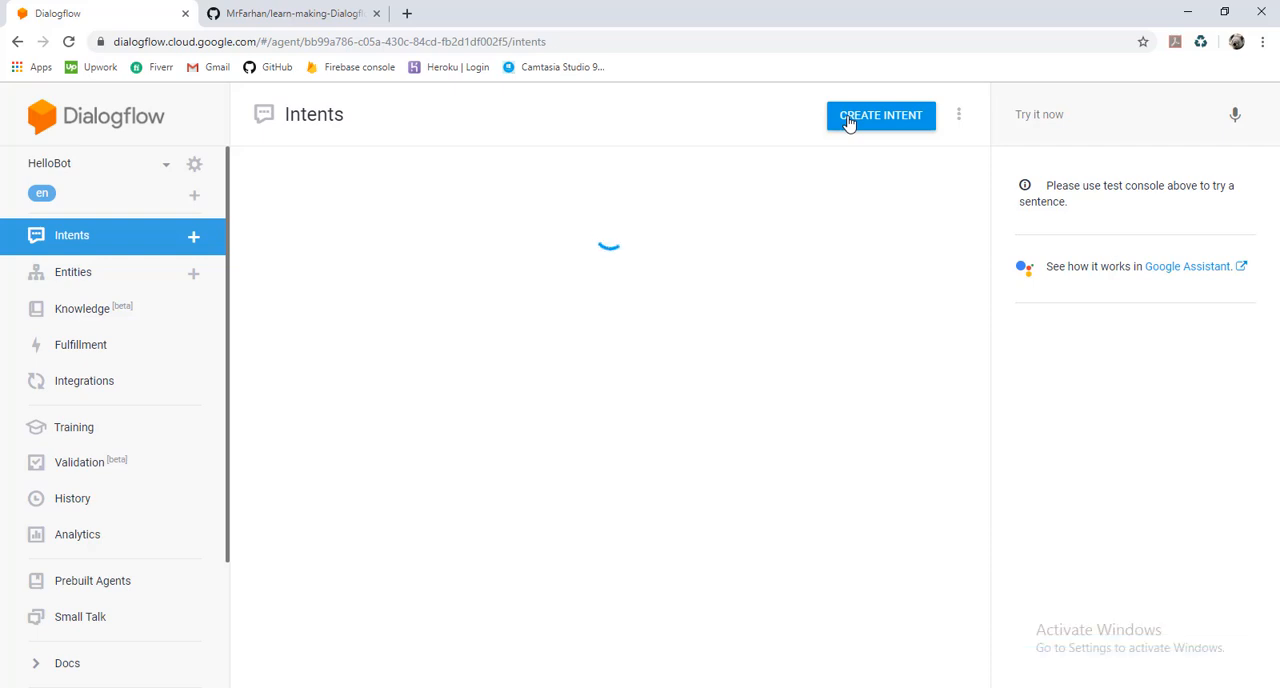
click(880, 115)
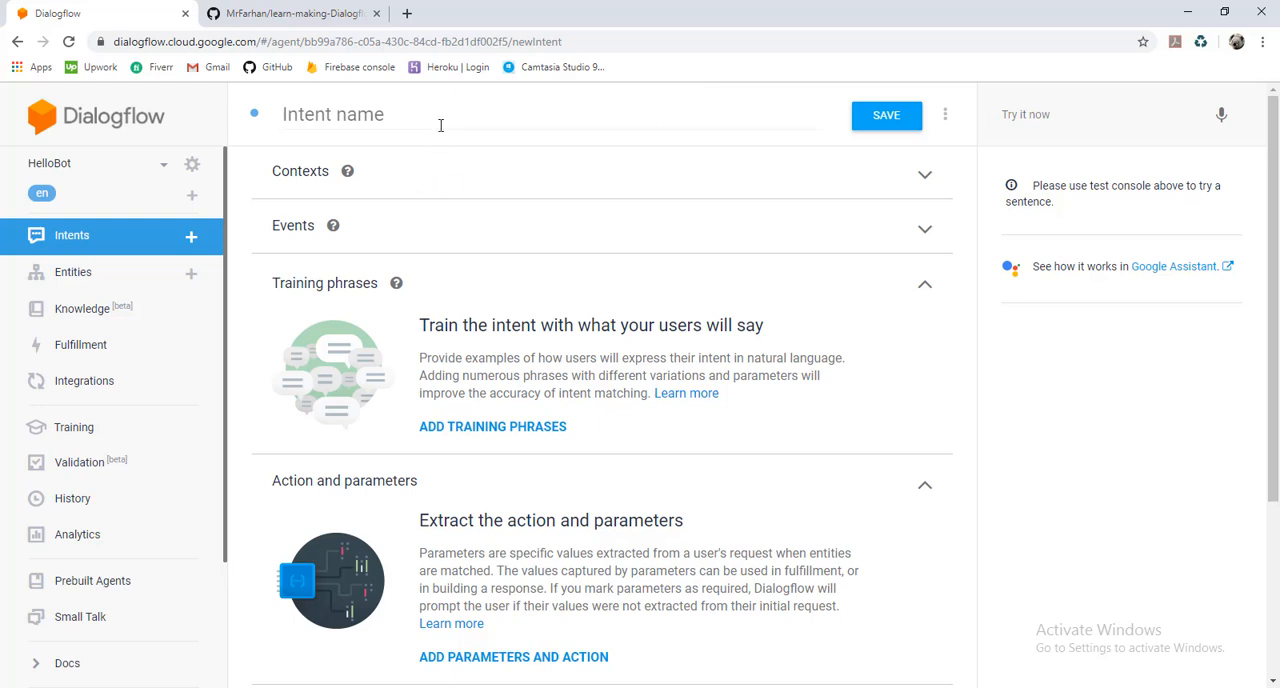
text(He)
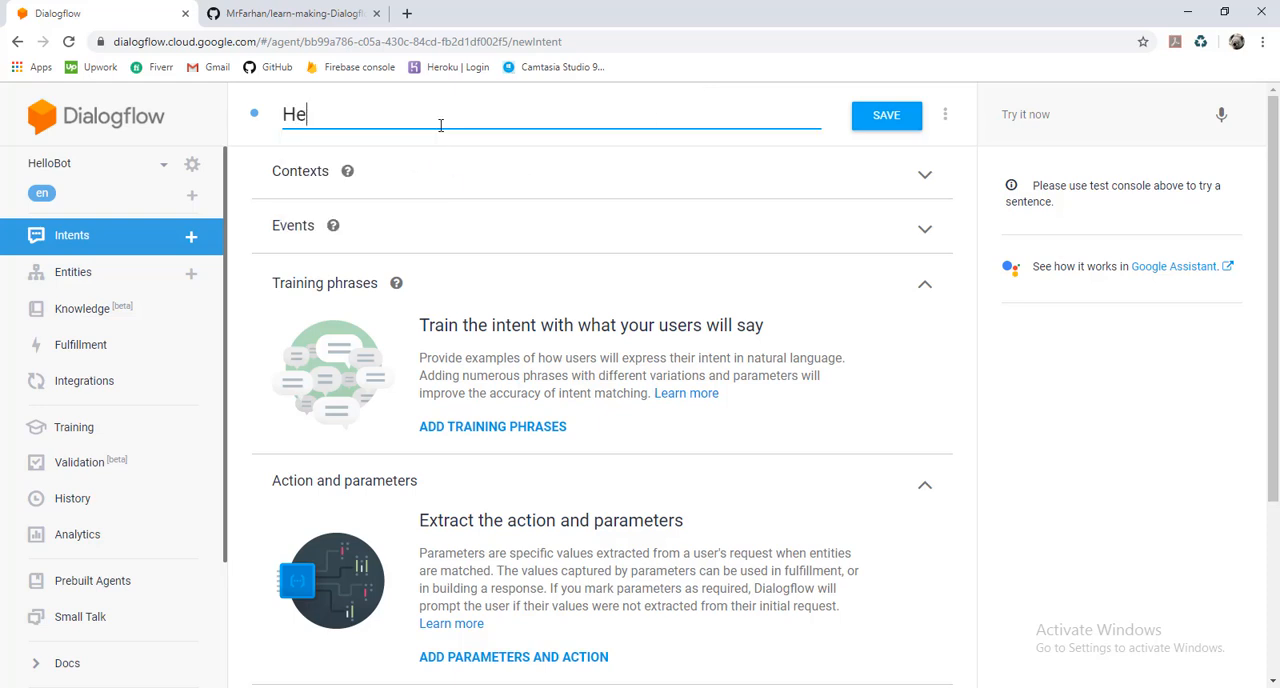
text(lloBot)
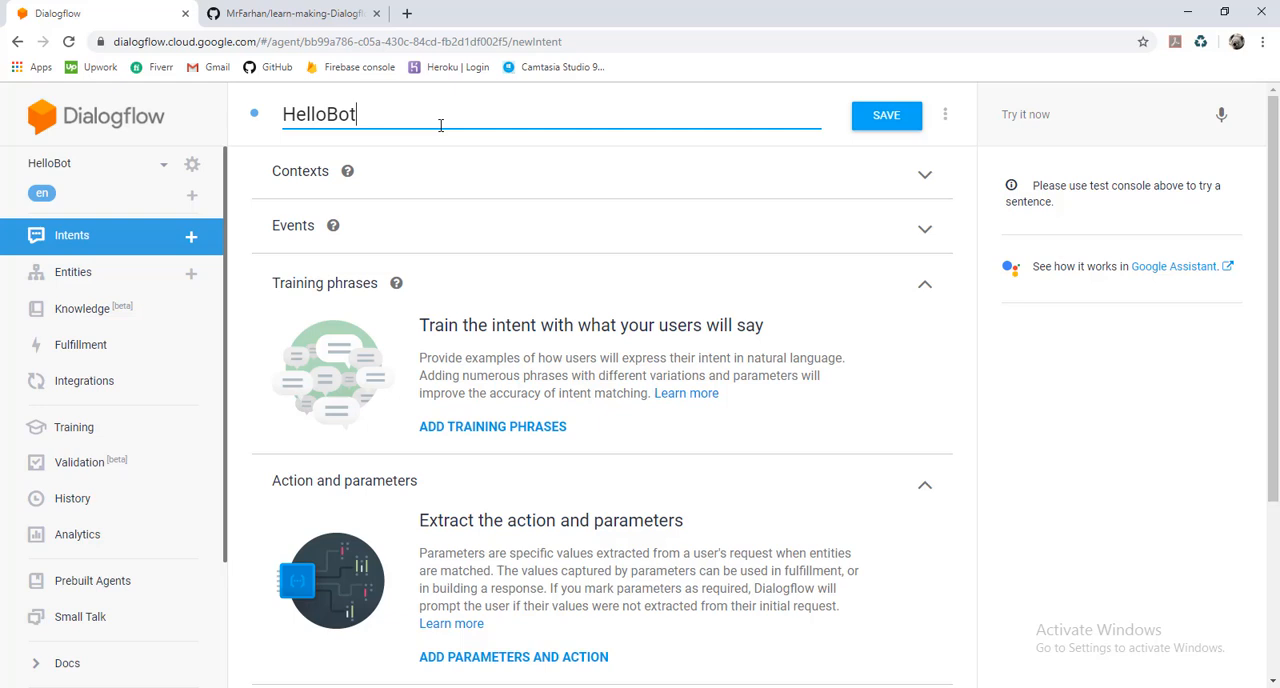
click(885, 114)
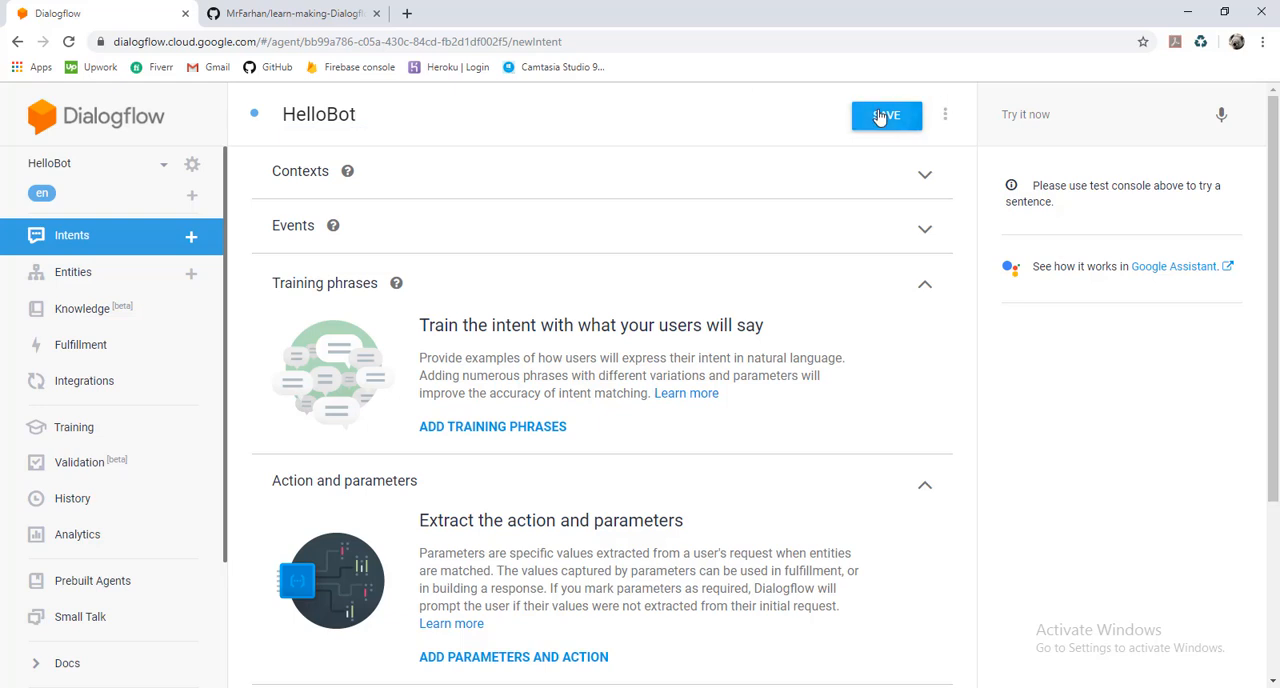
click(886, 114)
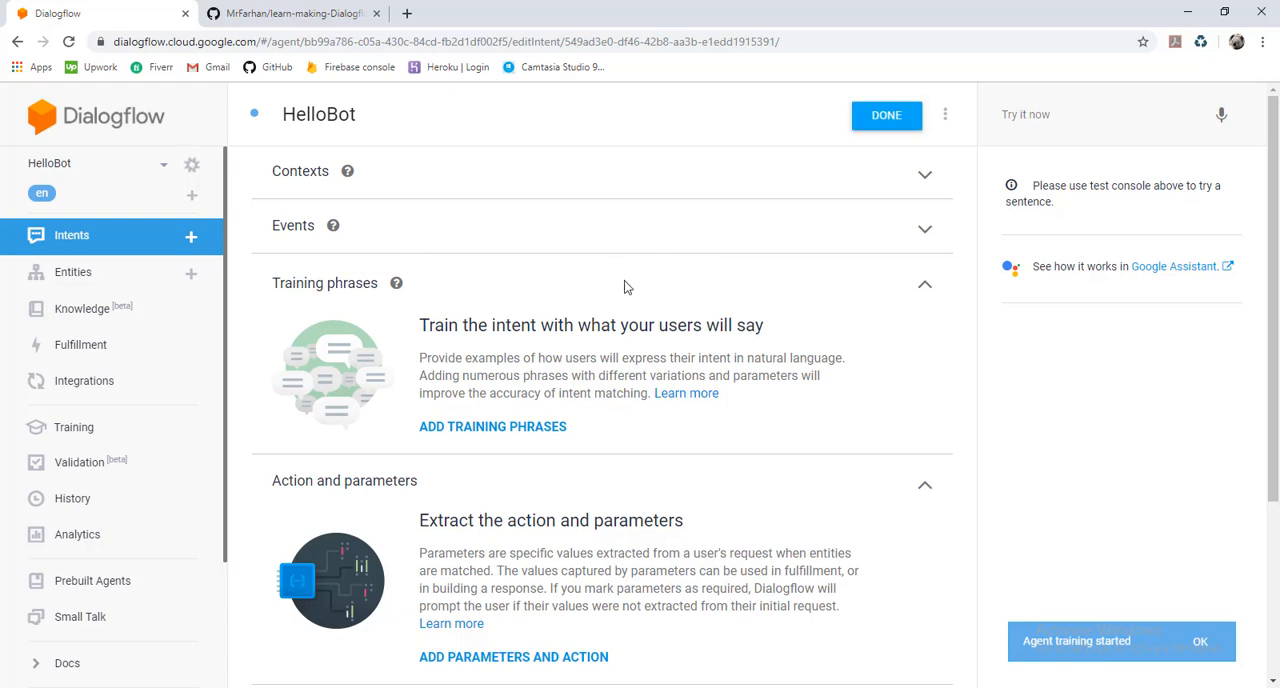
Step: Add the training phrases 'Hi', 'Hello' and 'Hey' to the HelloBot intent
click(492, 426)
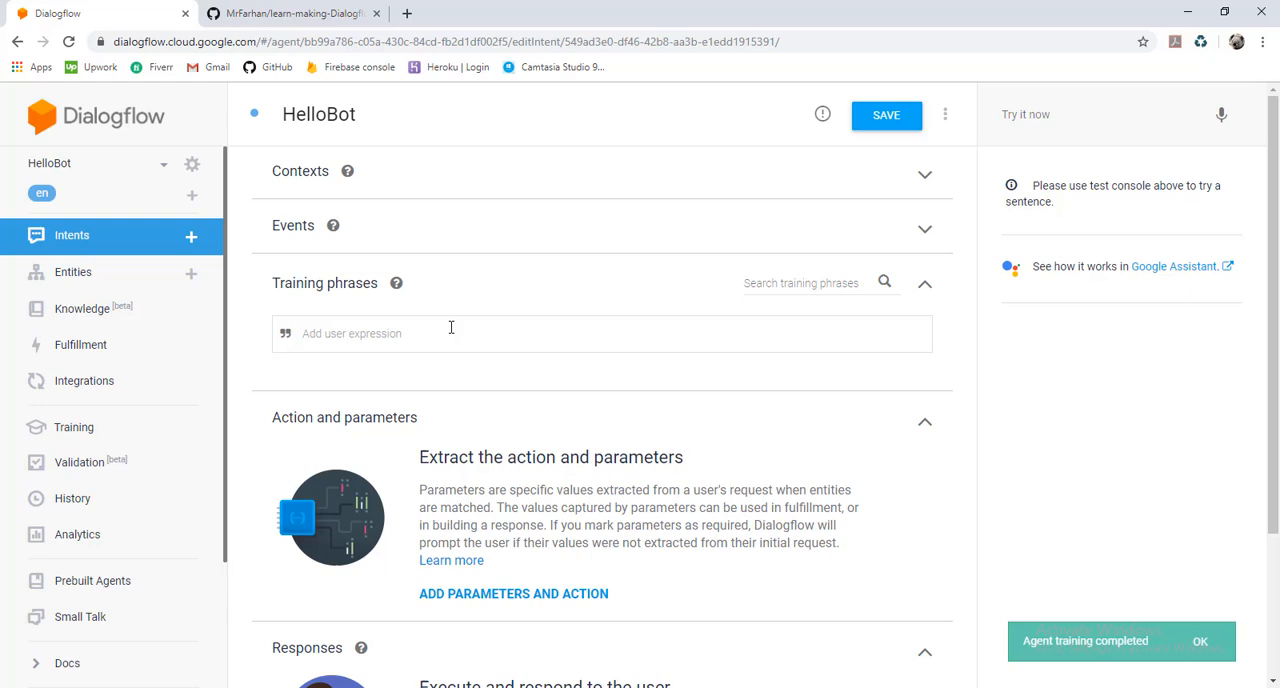
text(Hi)
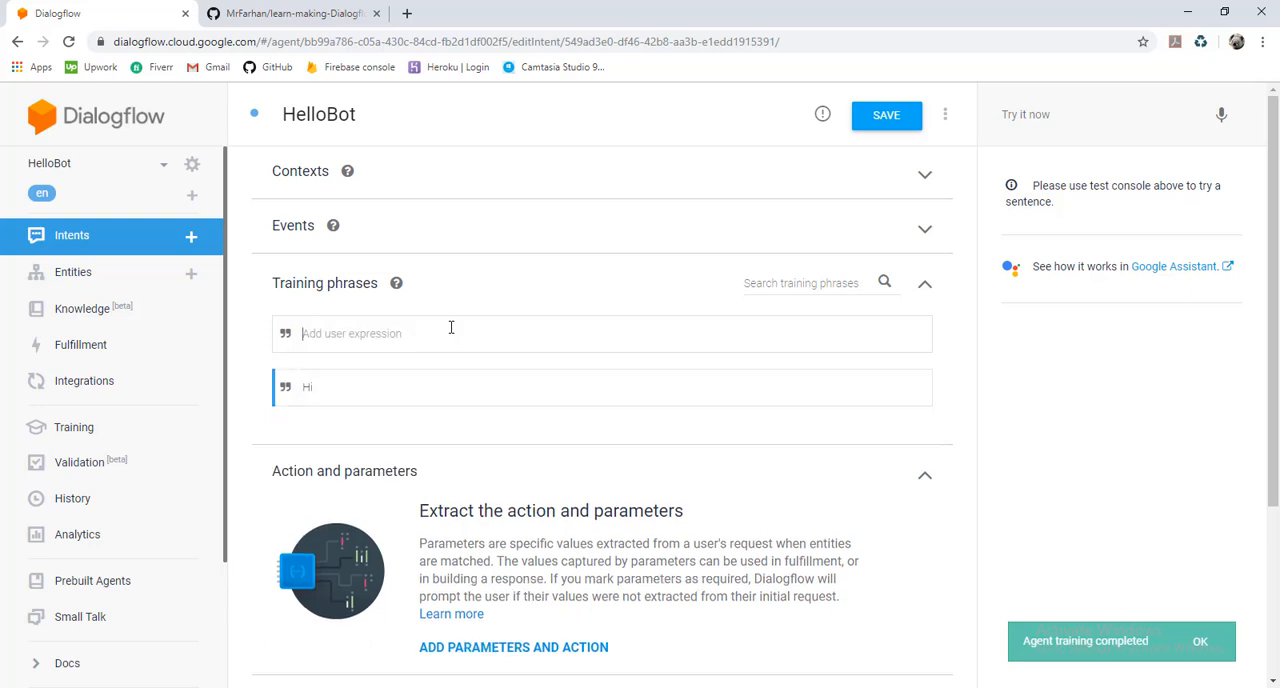
text(Hello)
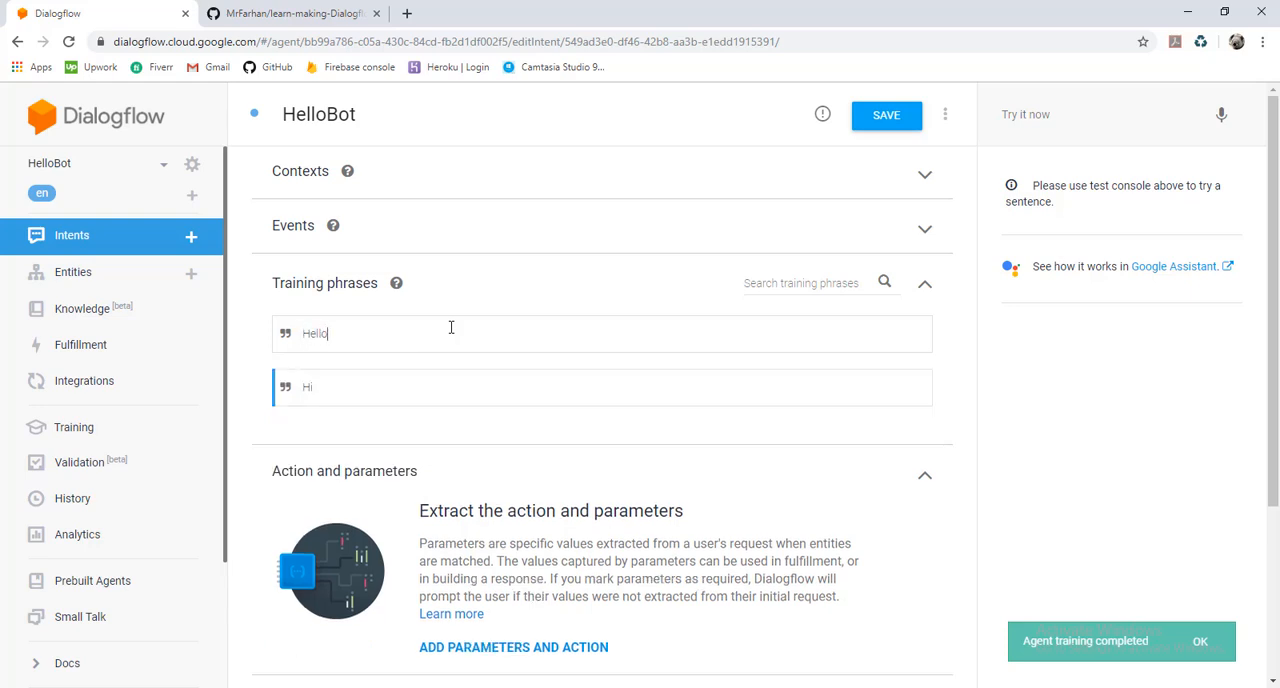
text(Hey)
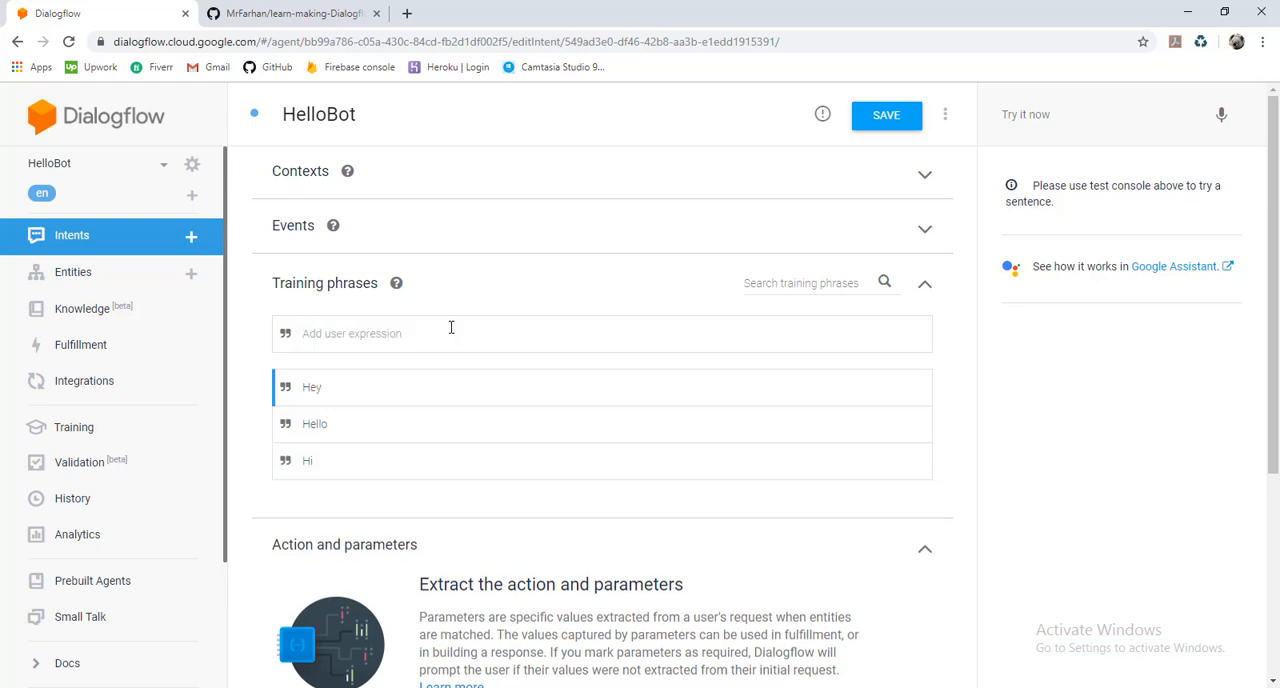
mouse_move(378, 423)
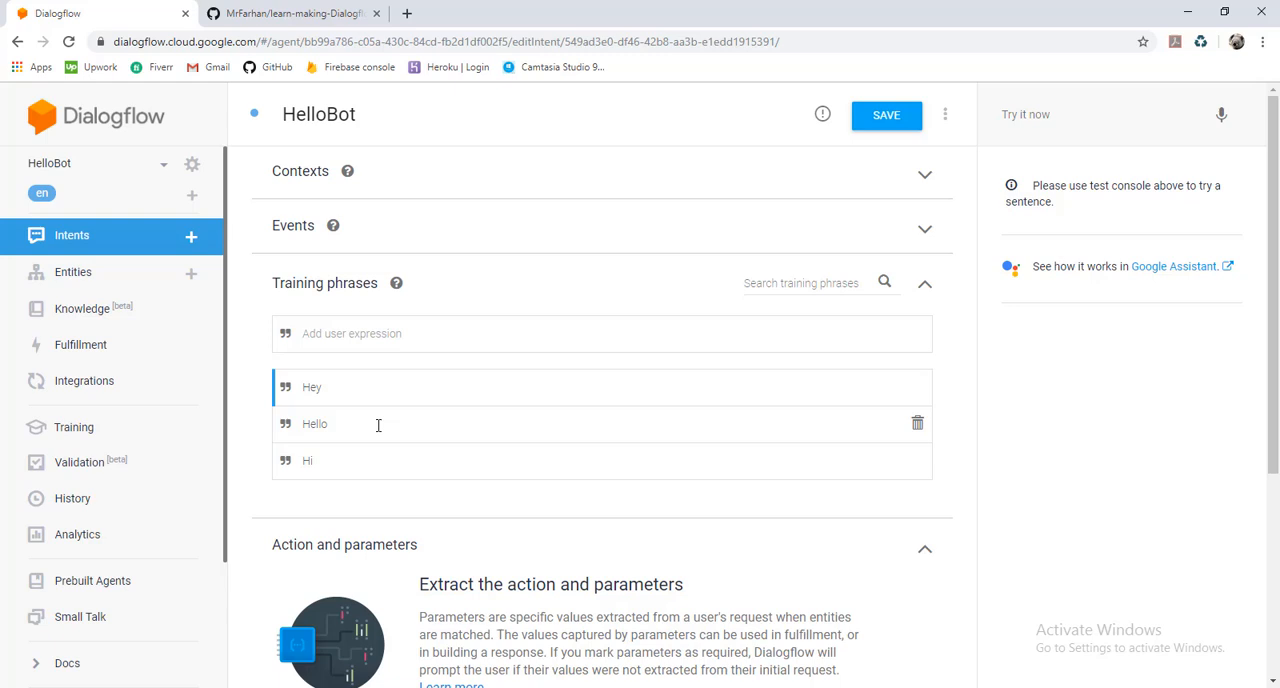
scroll(down, 3)
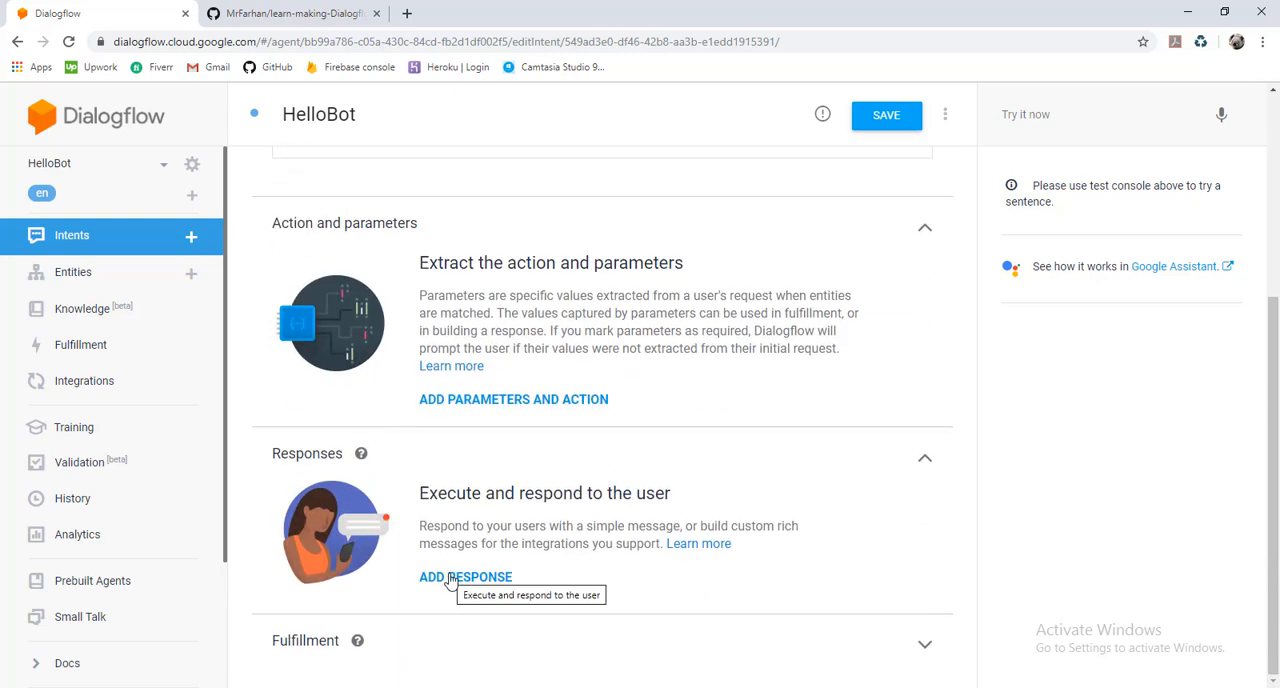
Step: Enter the first text response 'Hello from dialogflow', correcting typos
click(465, 576)
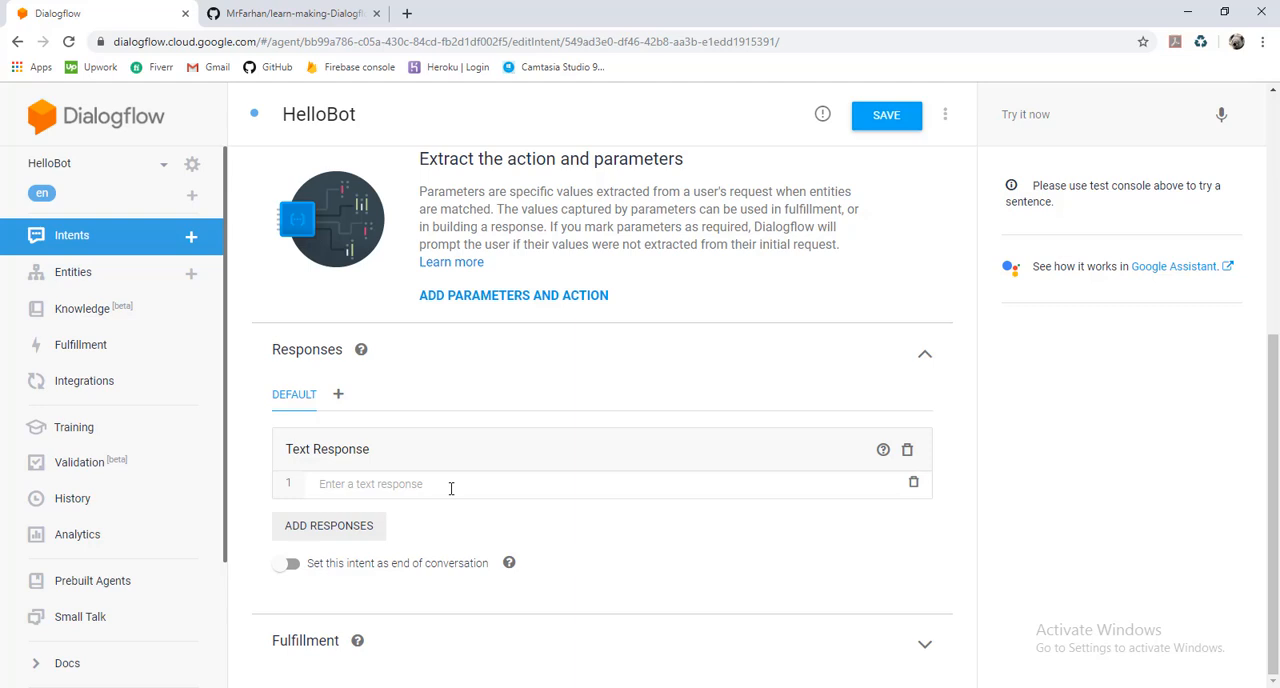
text(He)
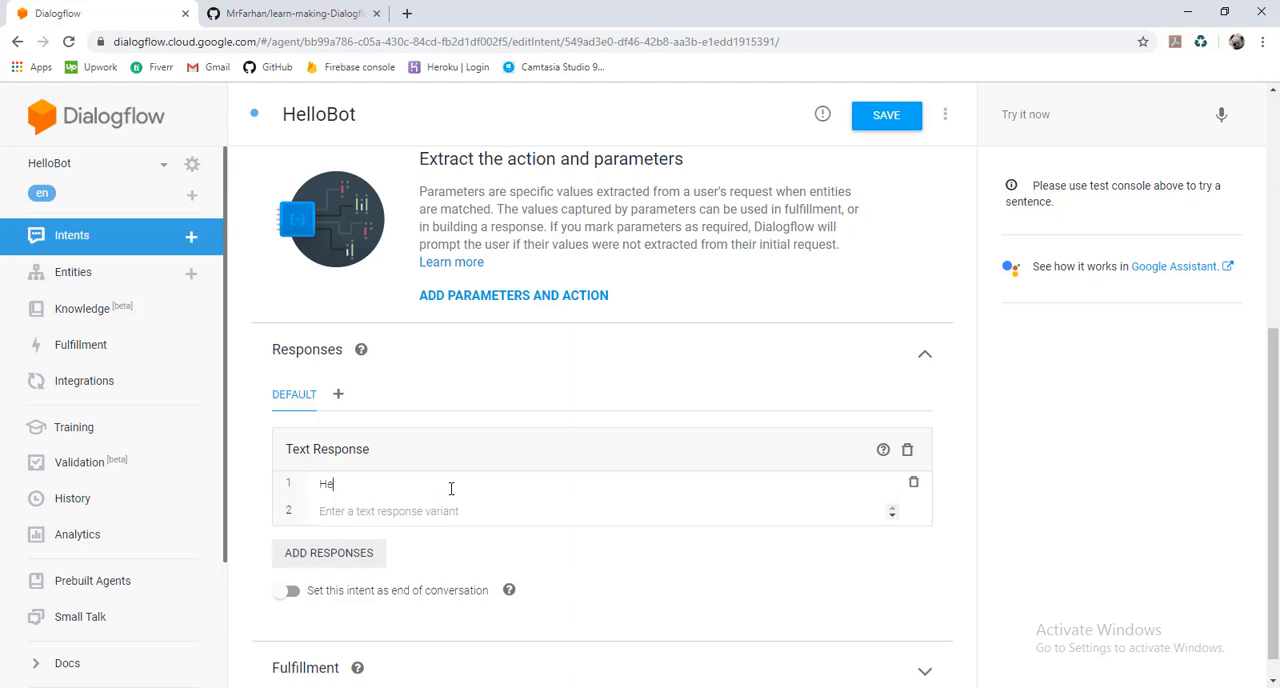
text(llo fre)
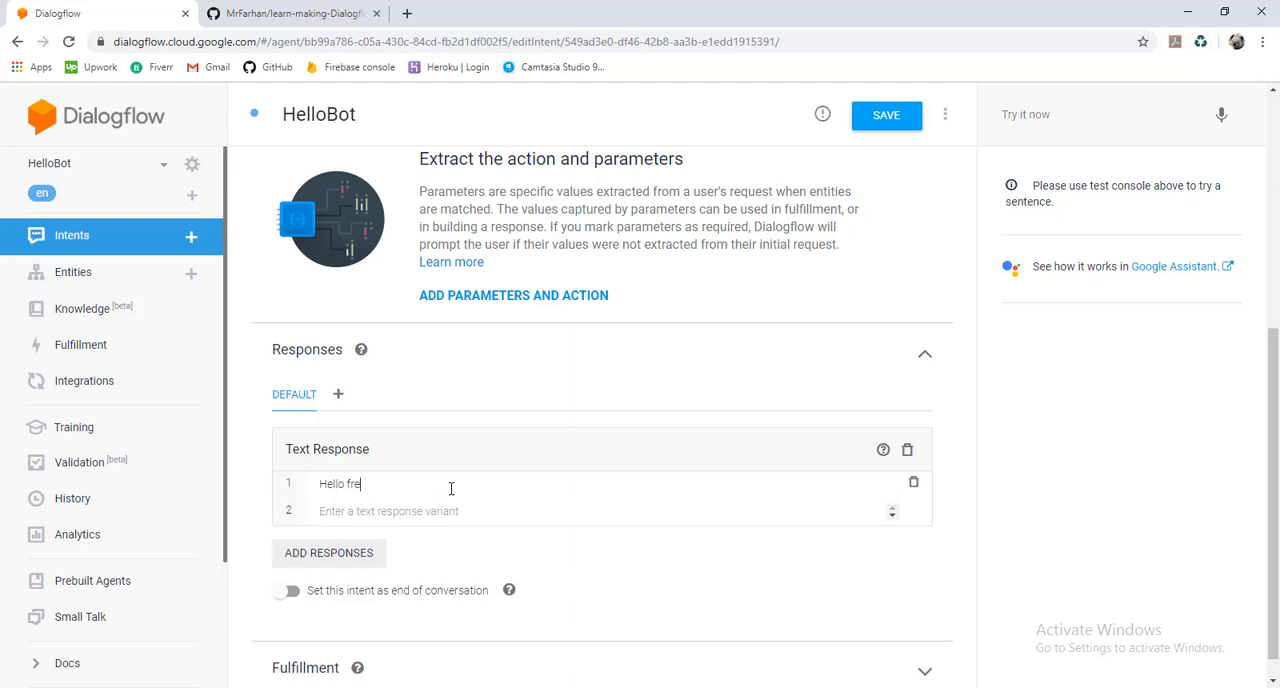
key(Backspace)
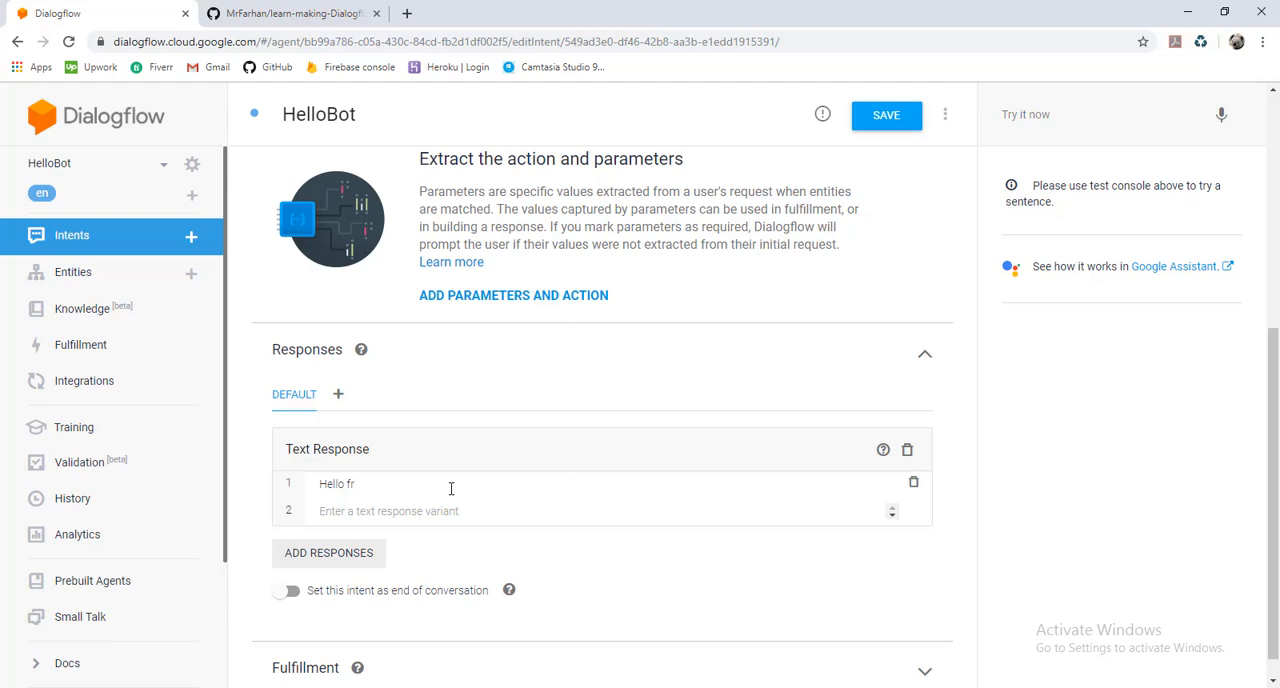
text(om /)
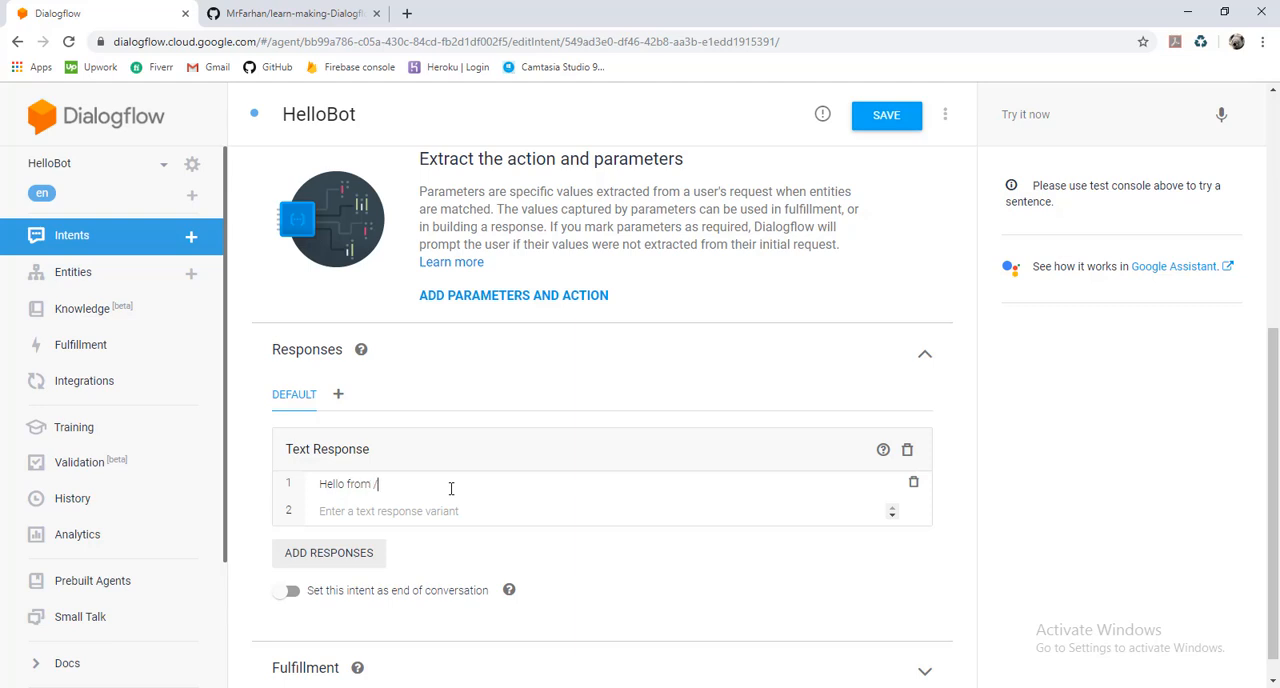
text(dialog)
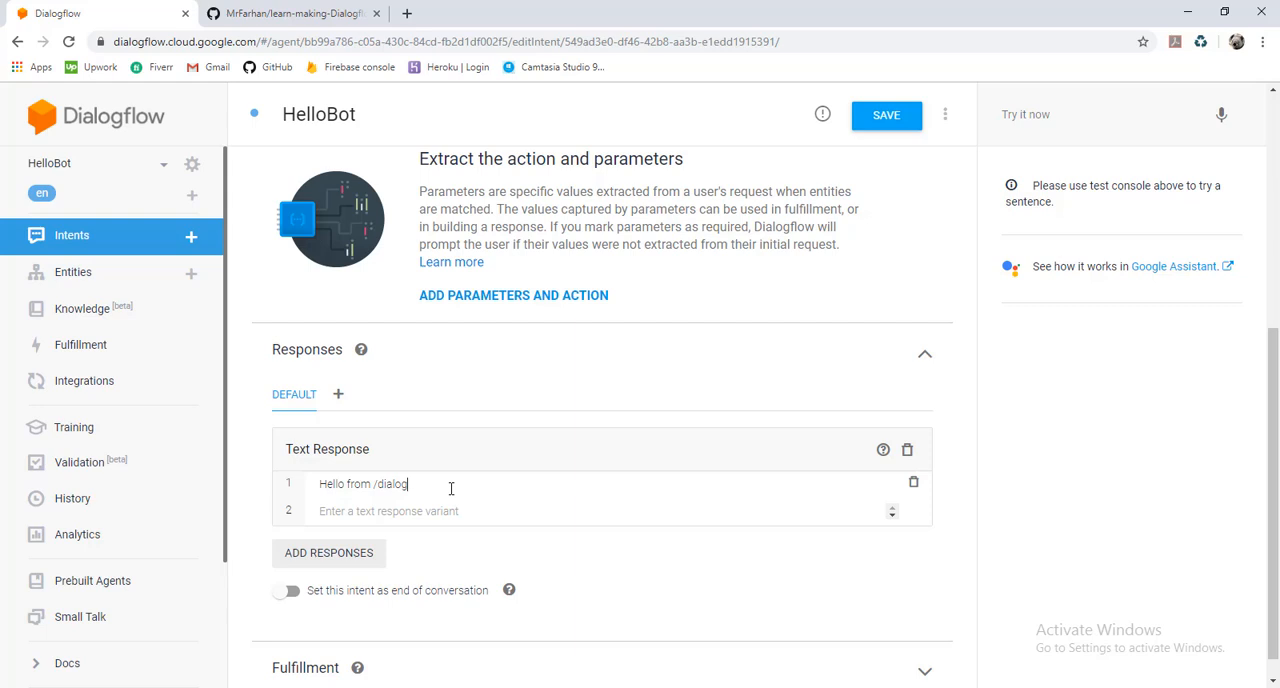
text(fl)
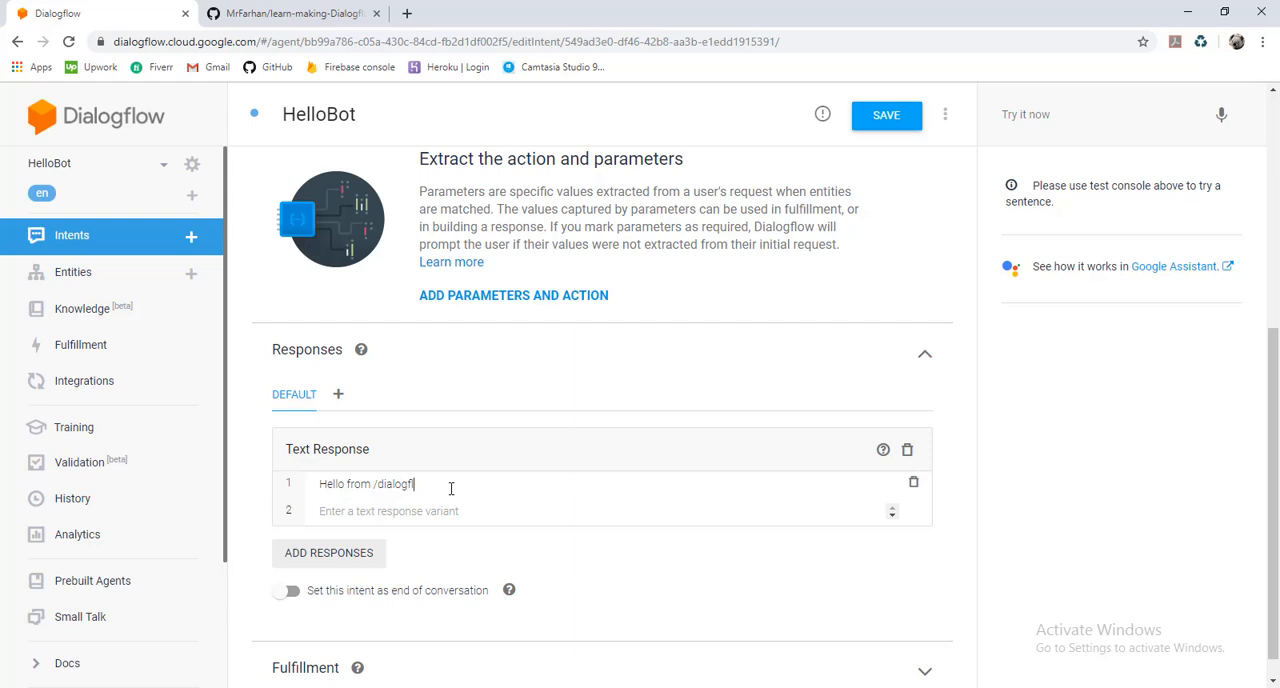
key(Backspace)
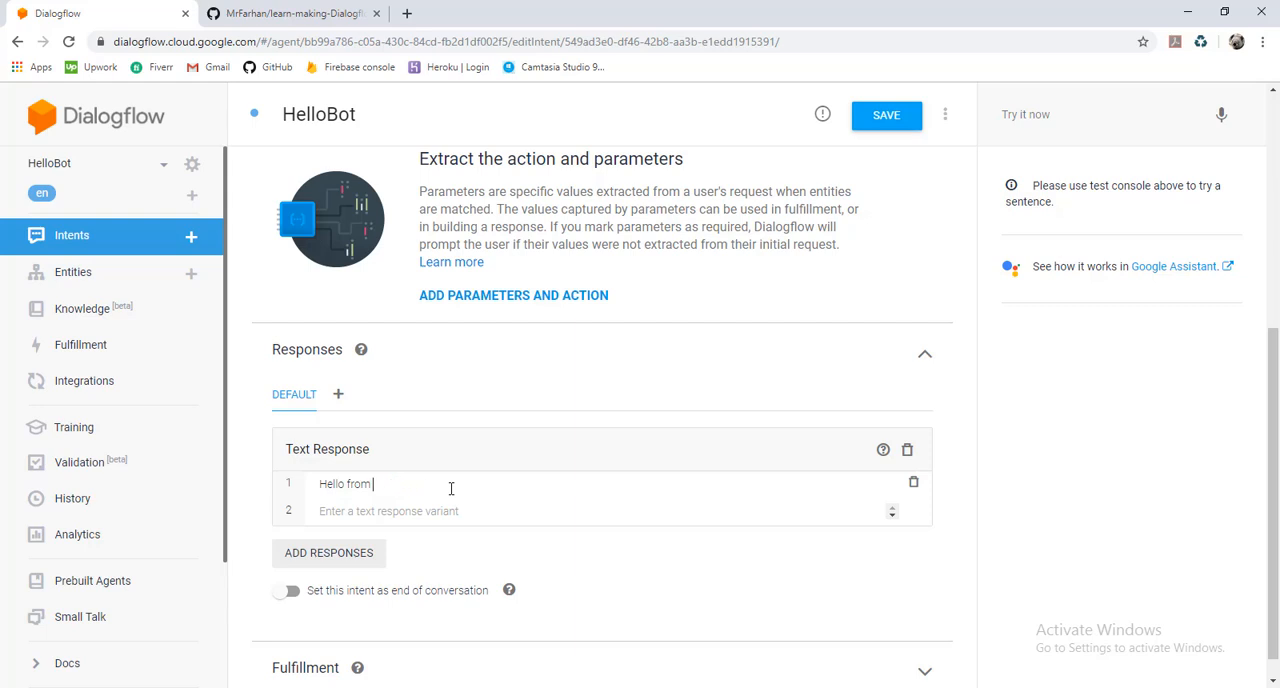
text(dialogflow)
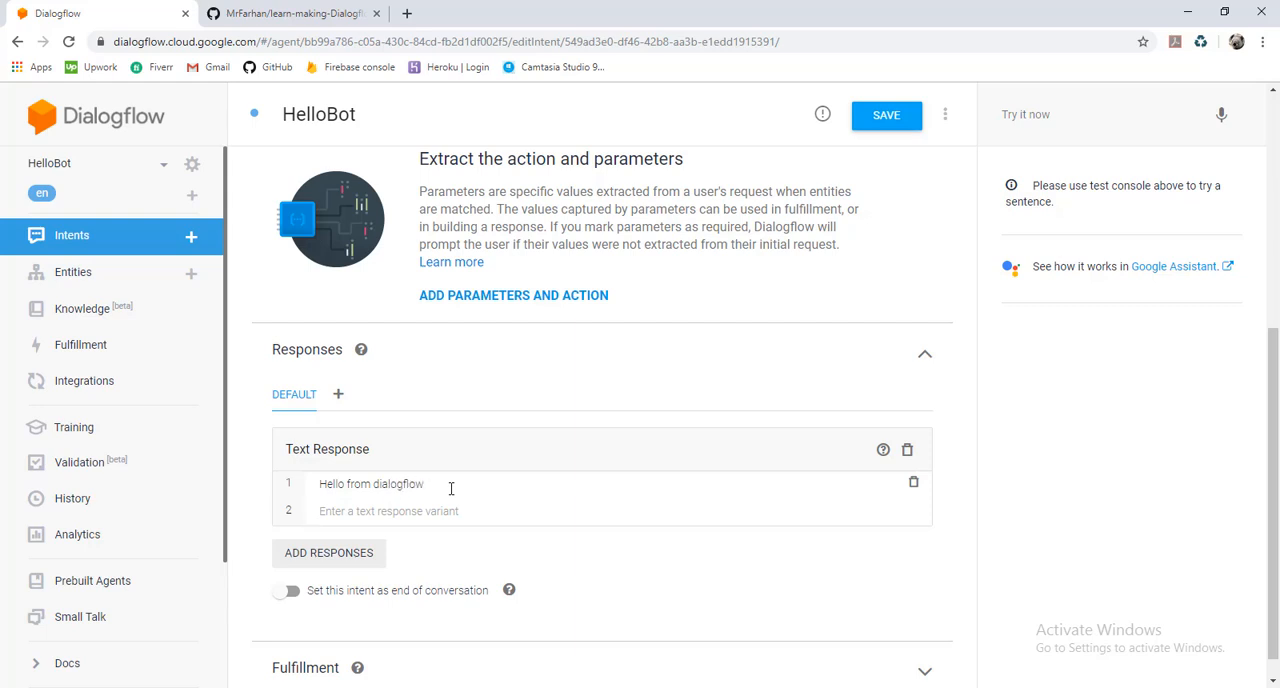
Step: Enter the second text response 'Hi, This is dialogflow bot'
text(Hi.)
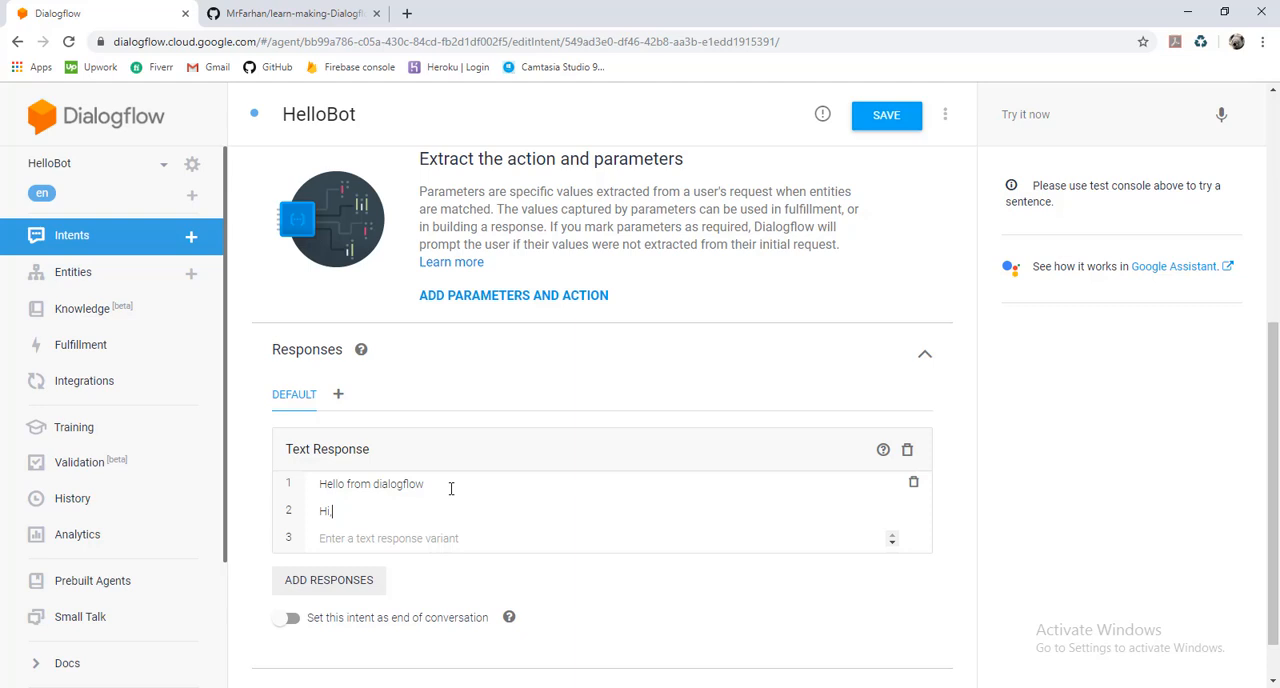
text(, This)
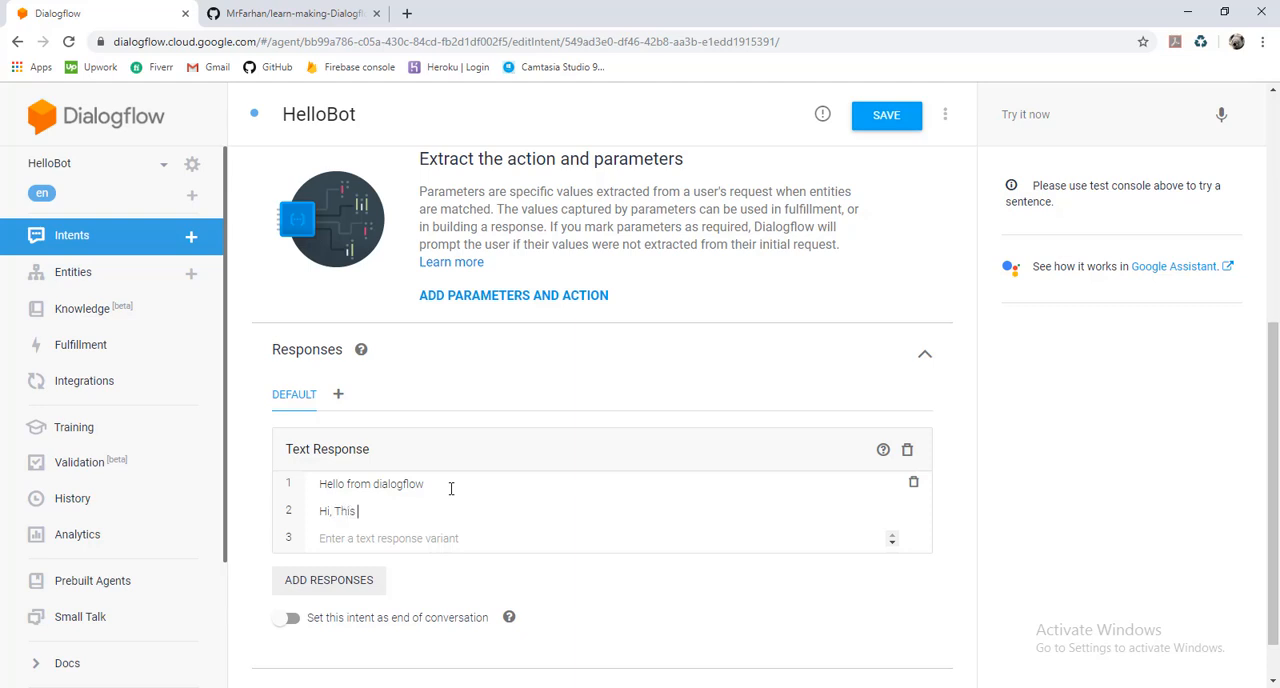
text(is d)
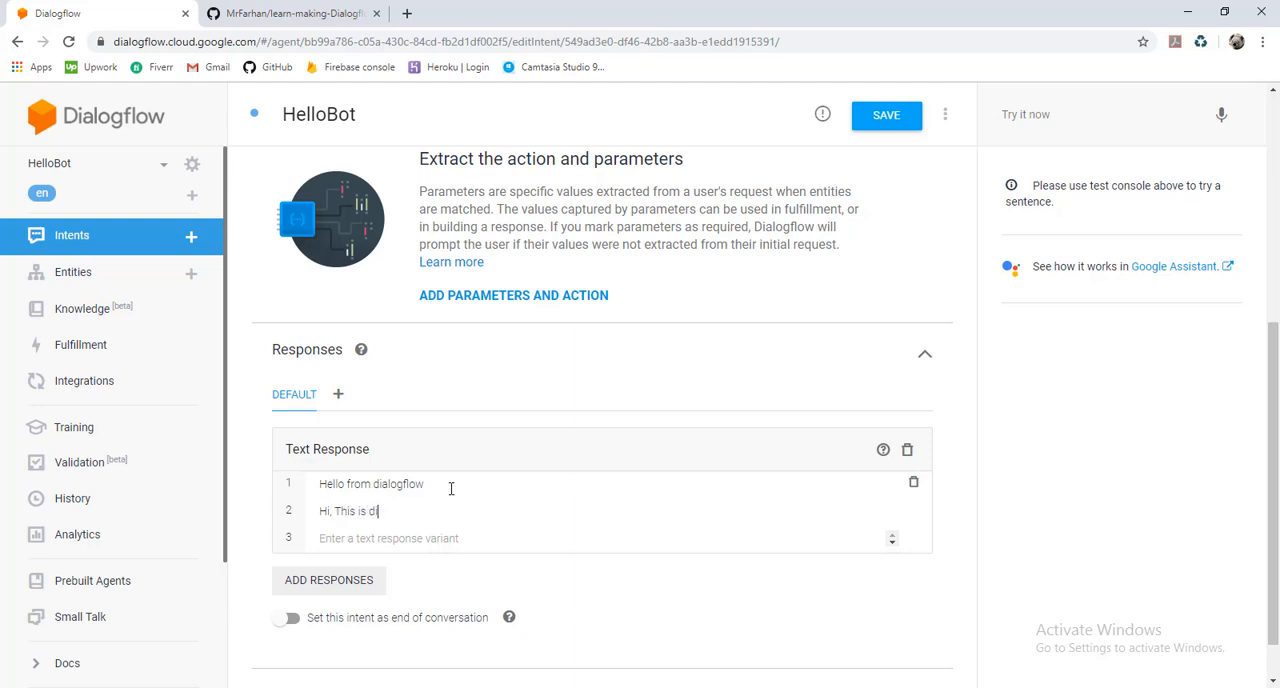
text(alogflo)
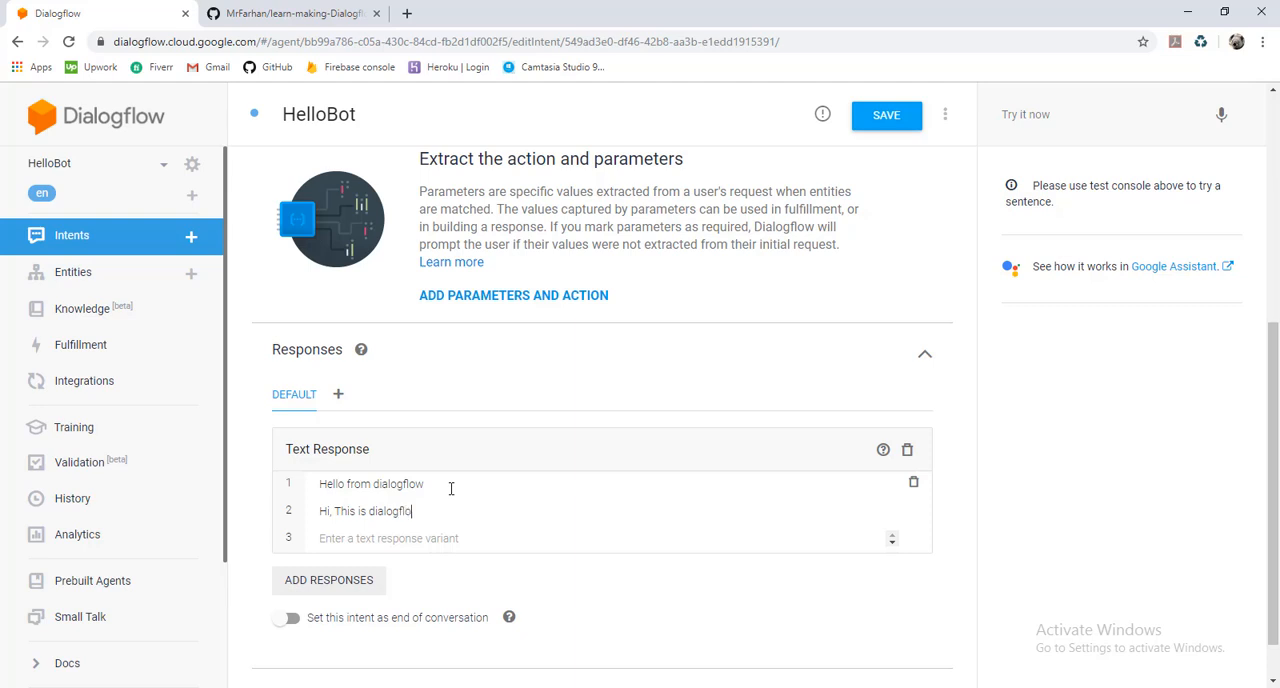
text(bo)
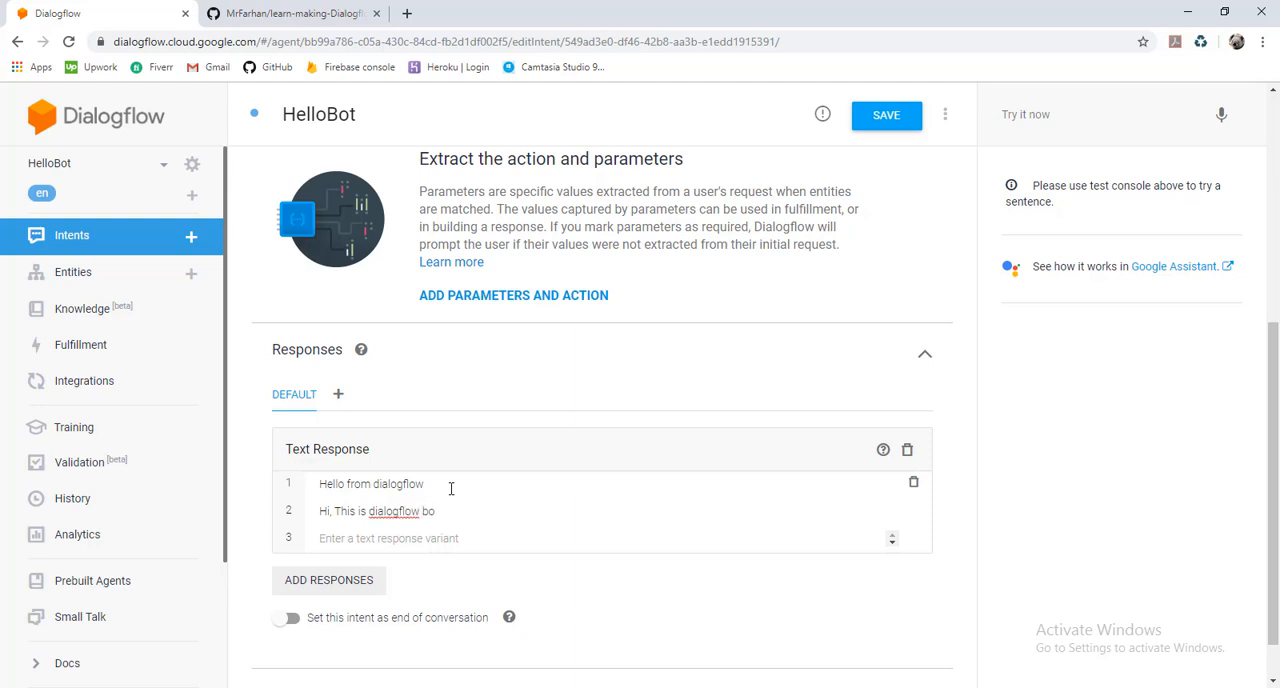
text(t)
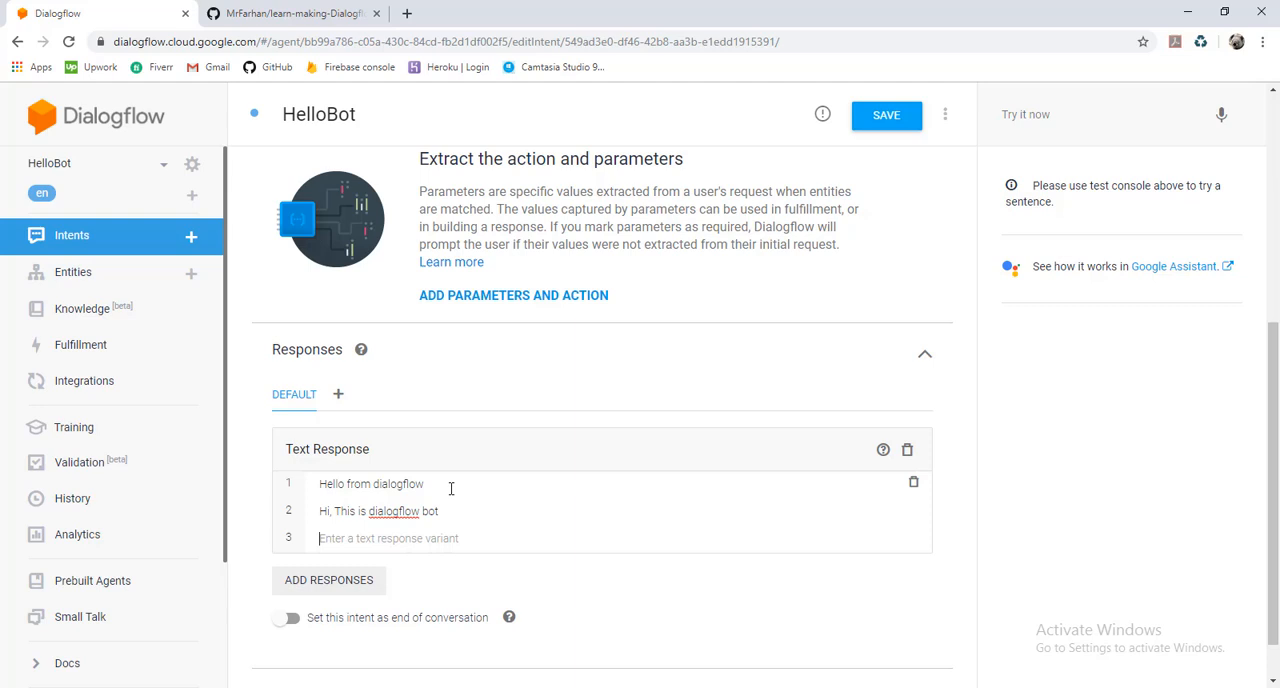
Step: Save the HelloBot intent with phrases Hi, Hello, Hey and both text responses
scroll(down, 3)
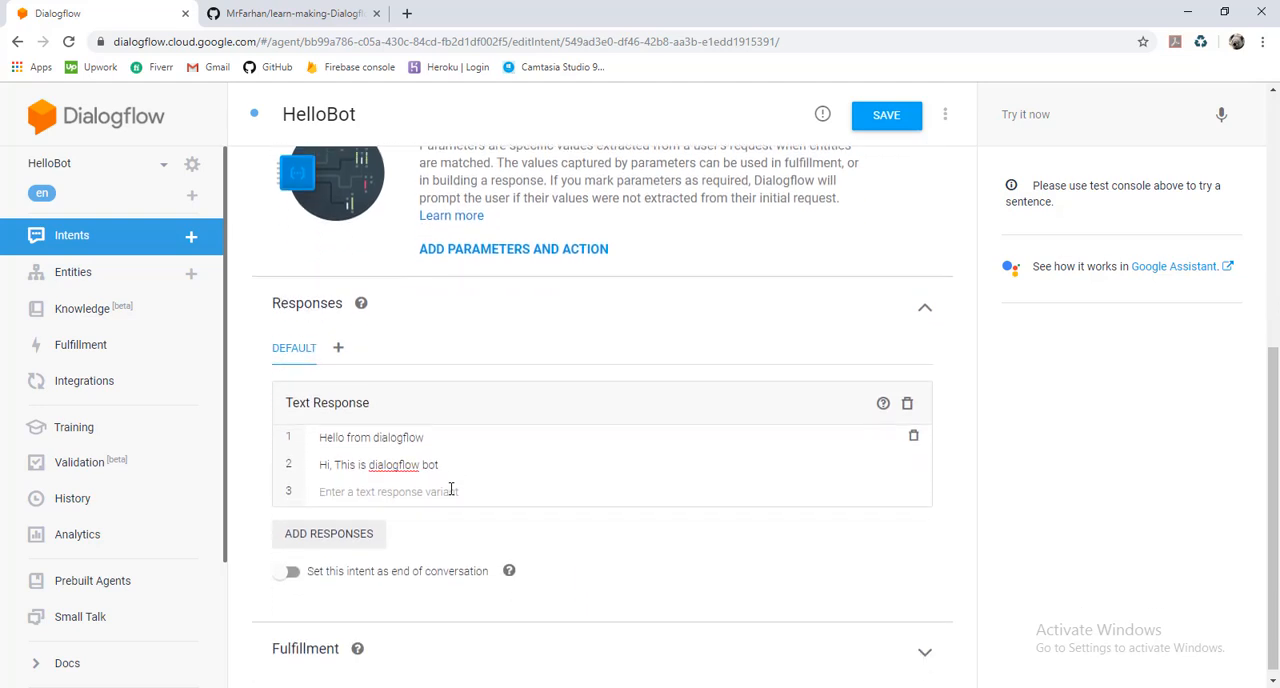
scroll(up, 3)
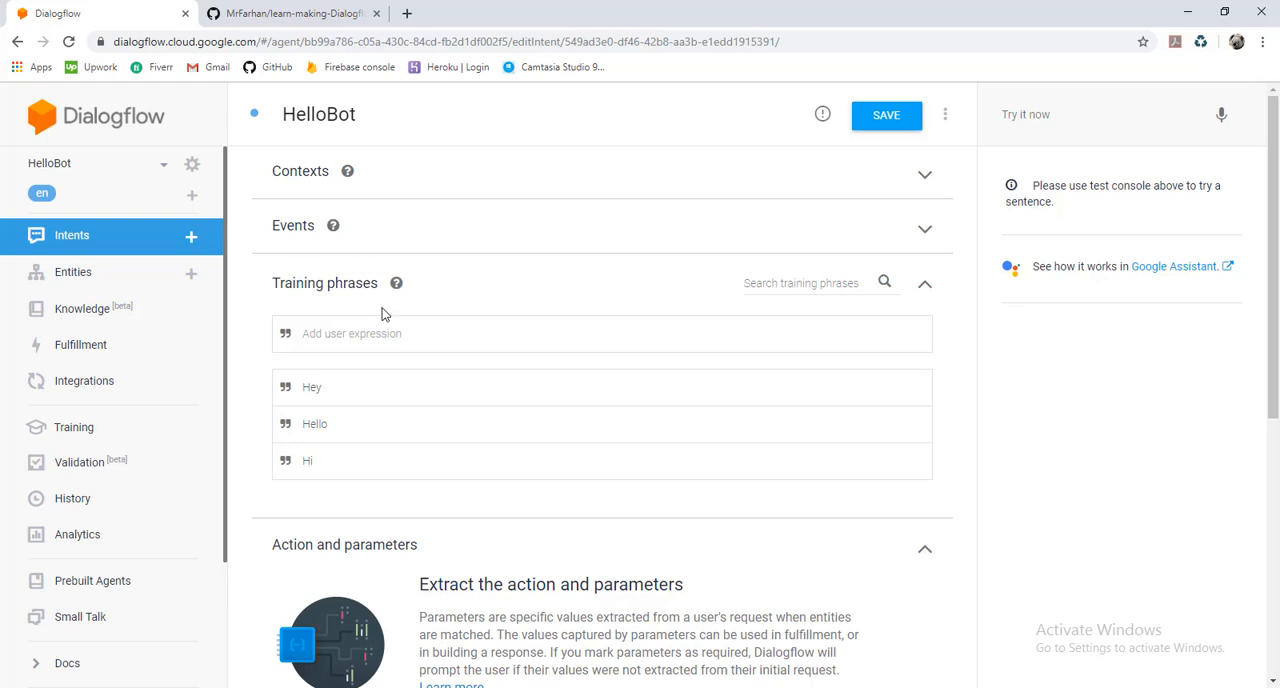
scroll(down, 3)
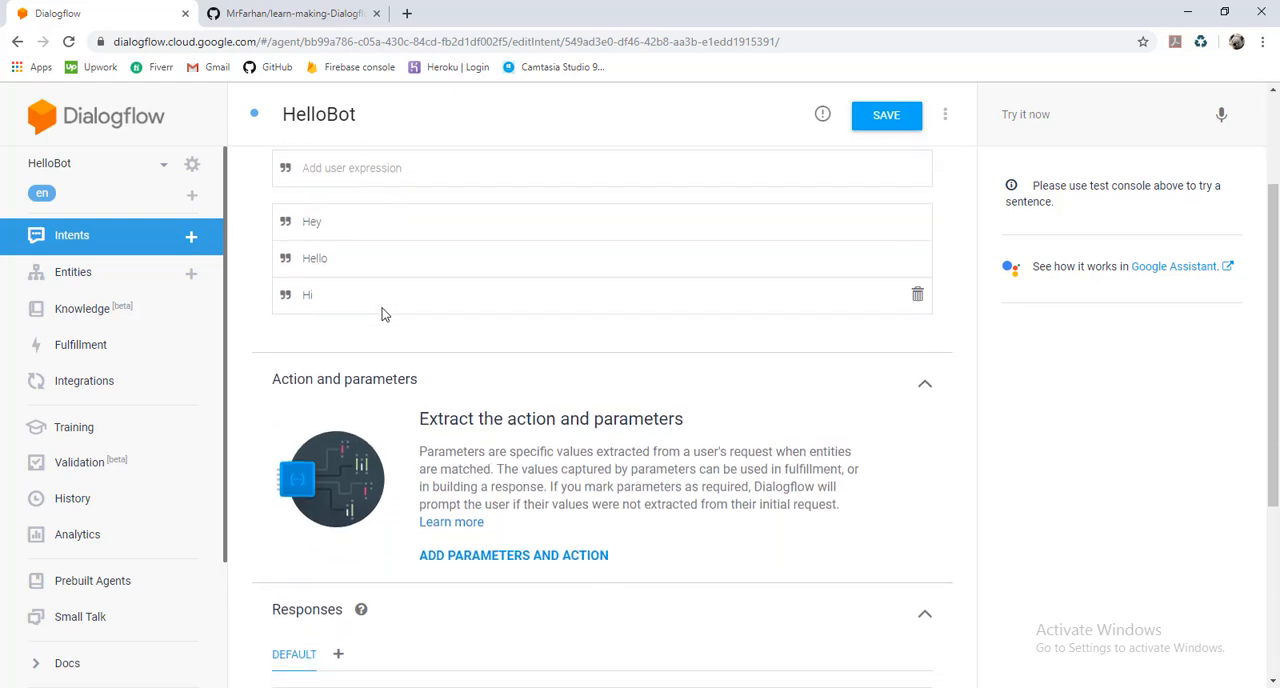
mouse_move(851, 114)
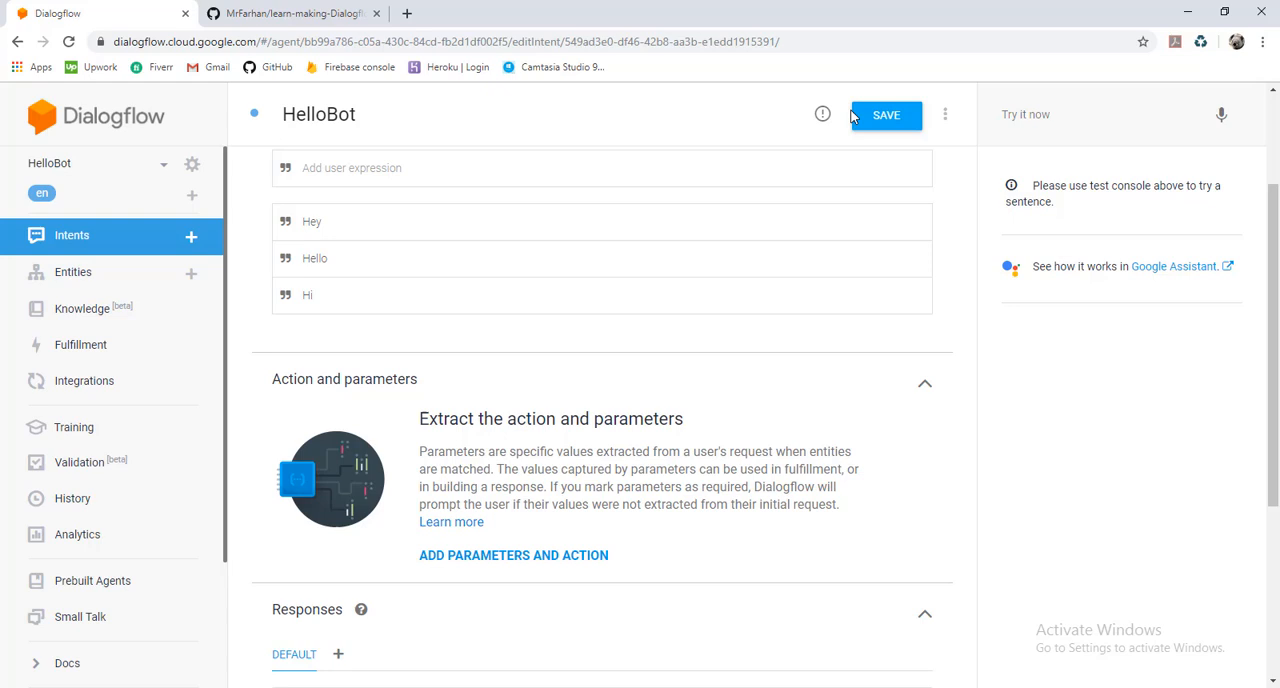
click(885, 114)
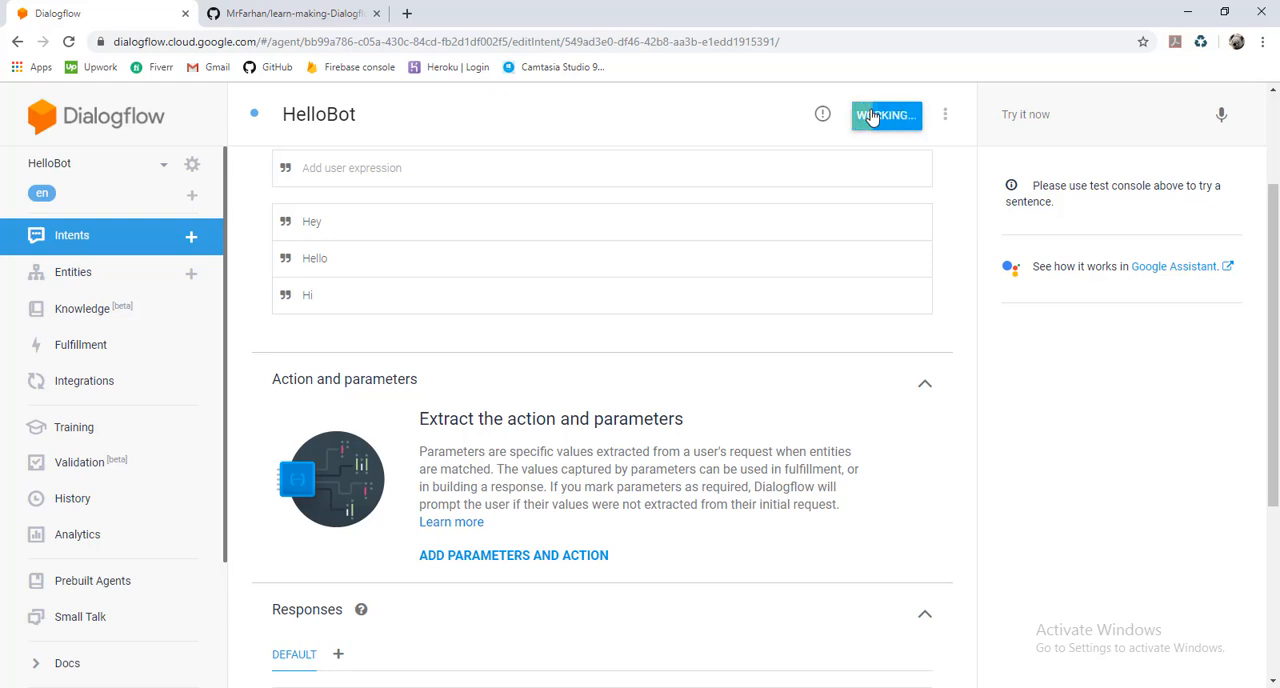
click(886, 114)
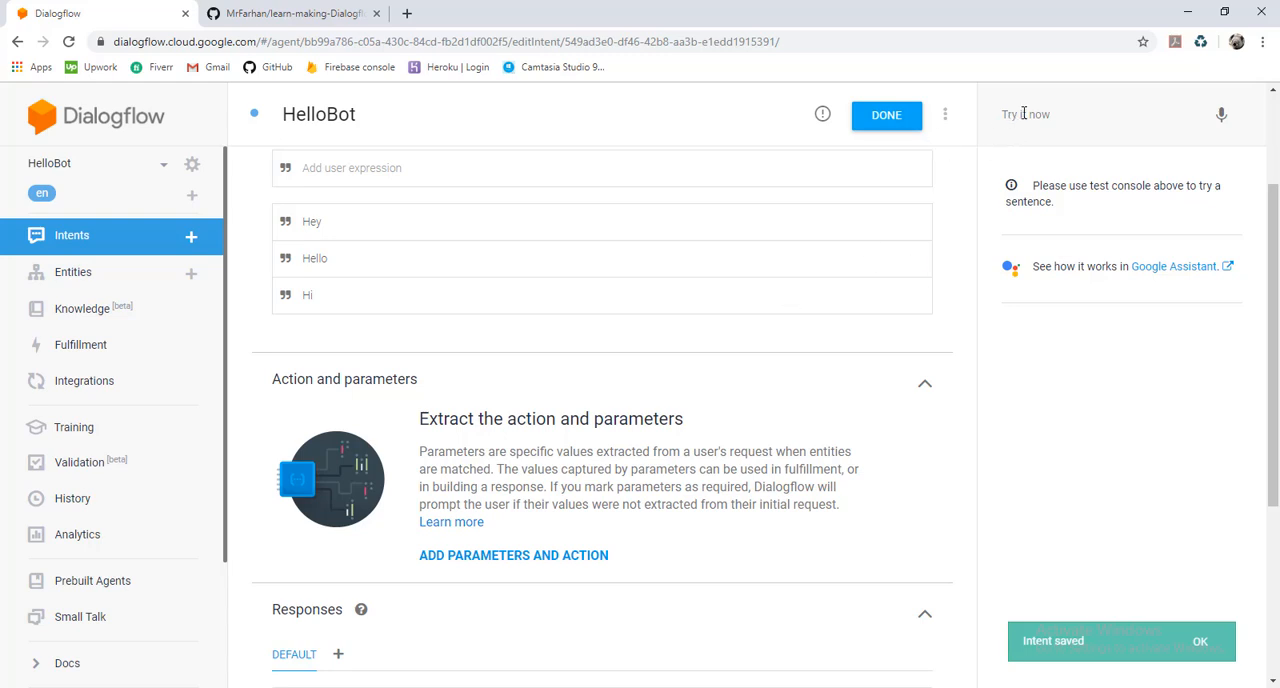
Step: Send 'Hi' in the Try it now console and confirm it matches HelloBot
text(H)
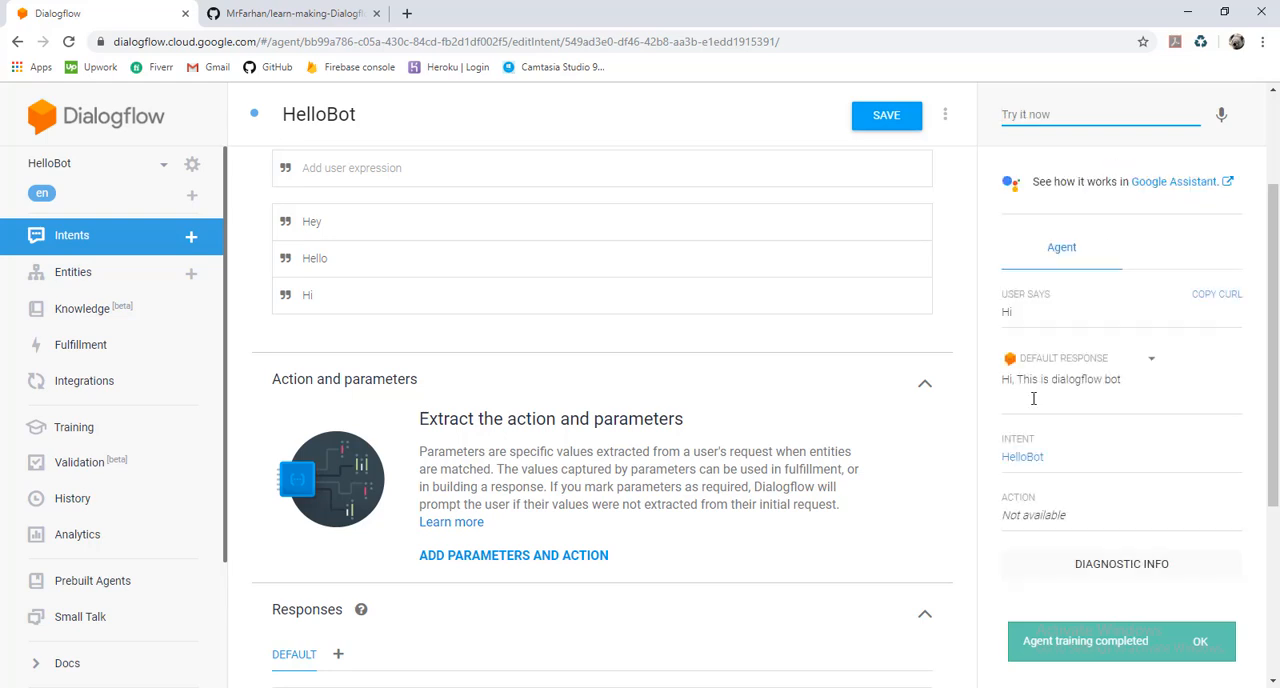
mouse_move(1068, 413)
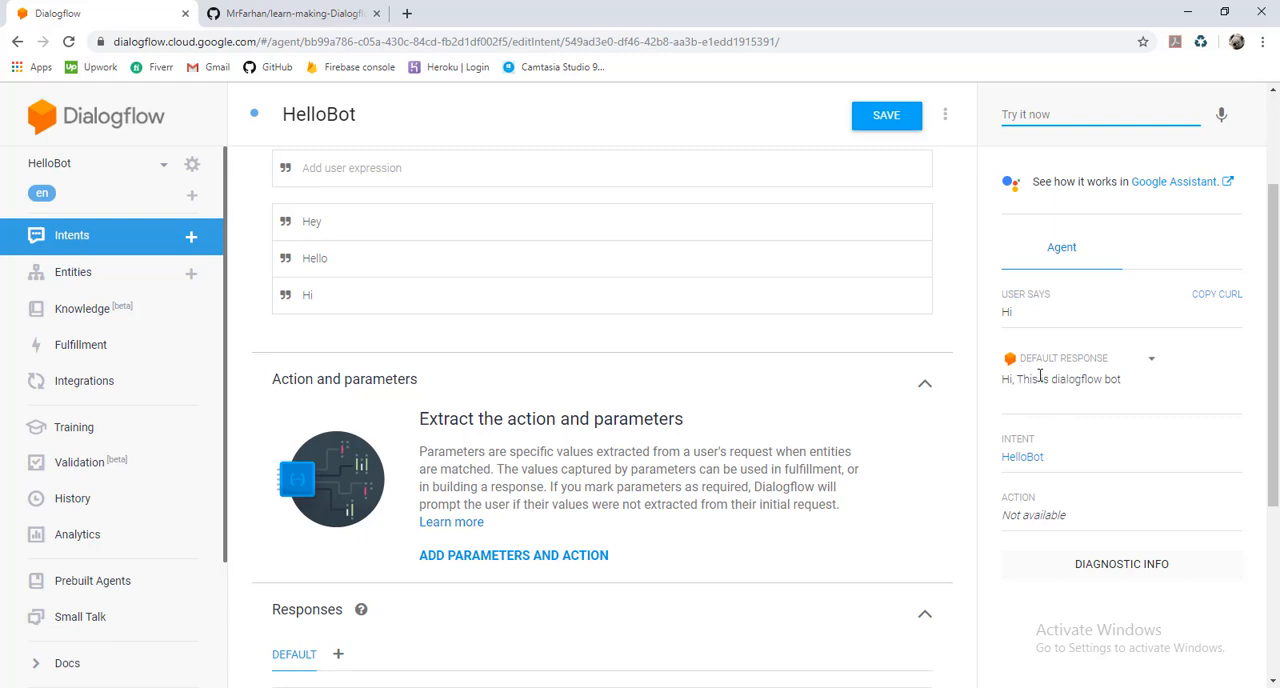
scroll(down, 3)
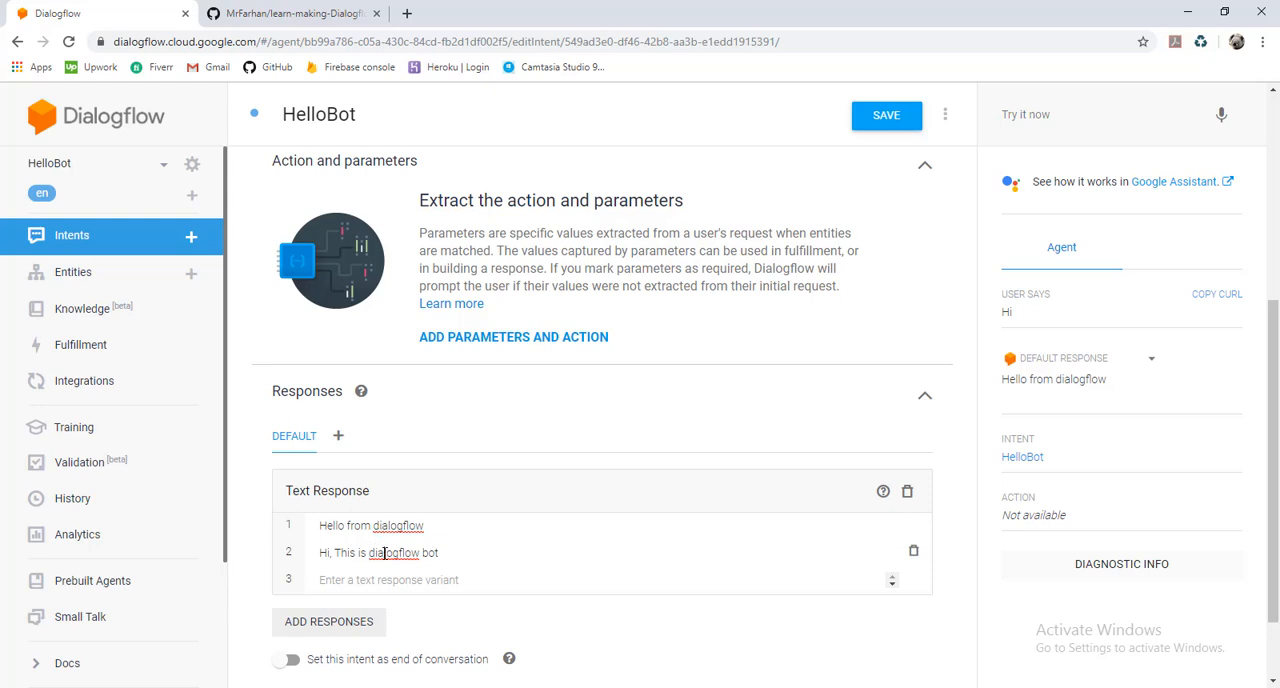
mouse_move(840, 423)
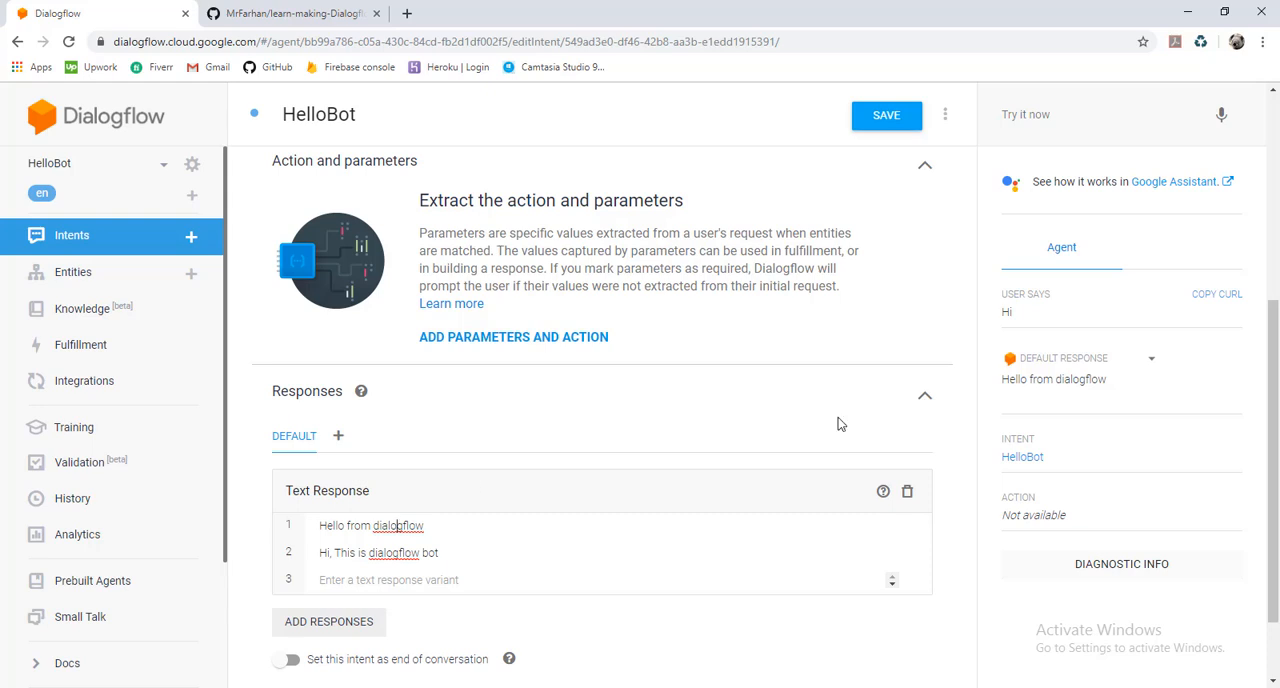
mouse_move(1193, 277)
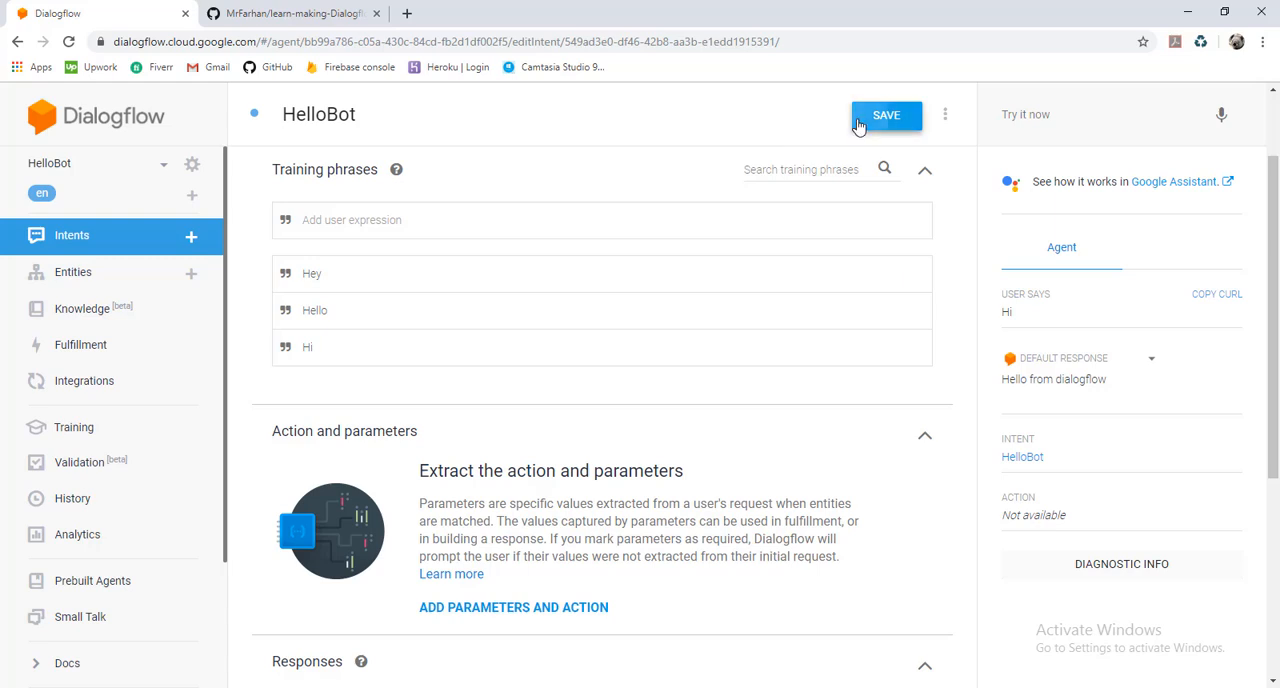
Step: Save the intent, export HelloBot as HelloBot.zip from settings, and switch to GitHub
click(886, 114)
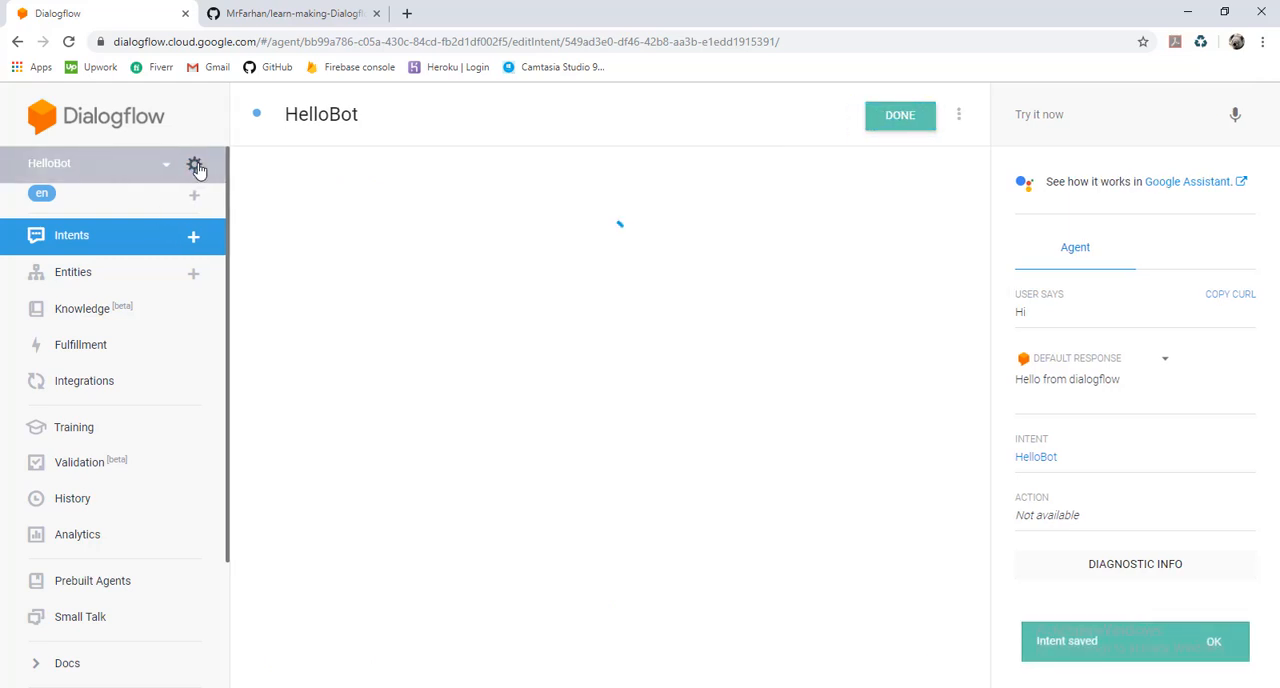
click(194, 164)
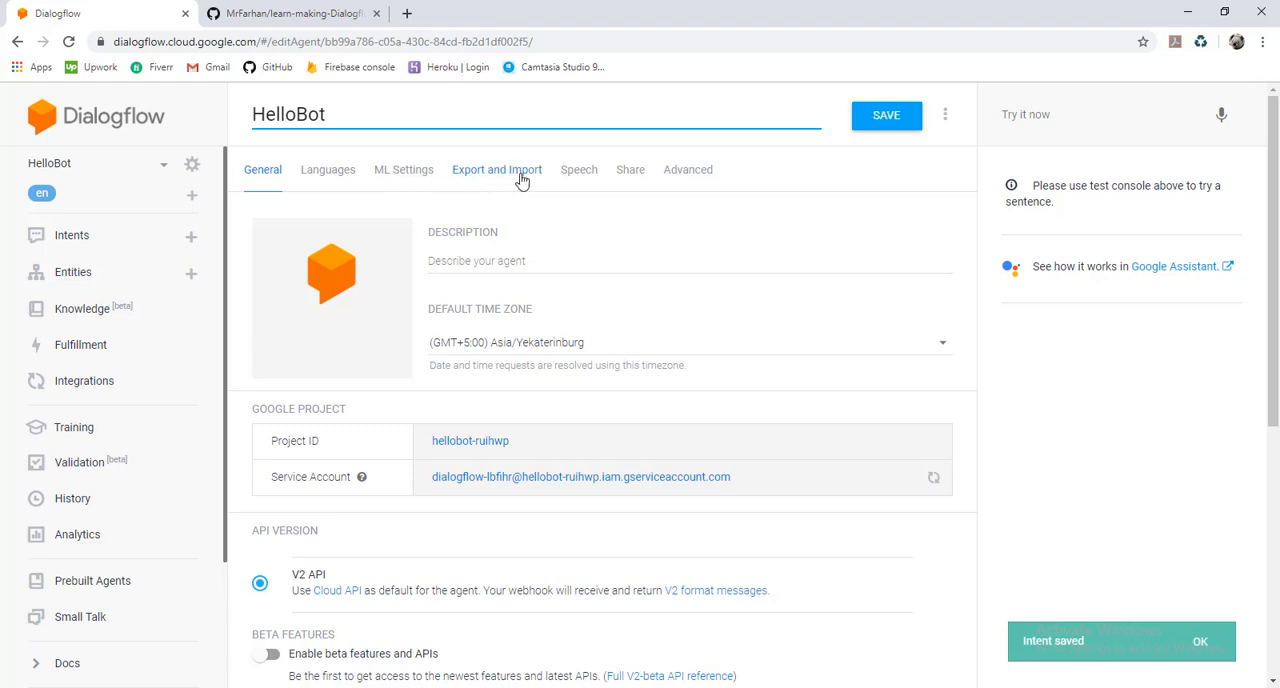
click(497, 169)
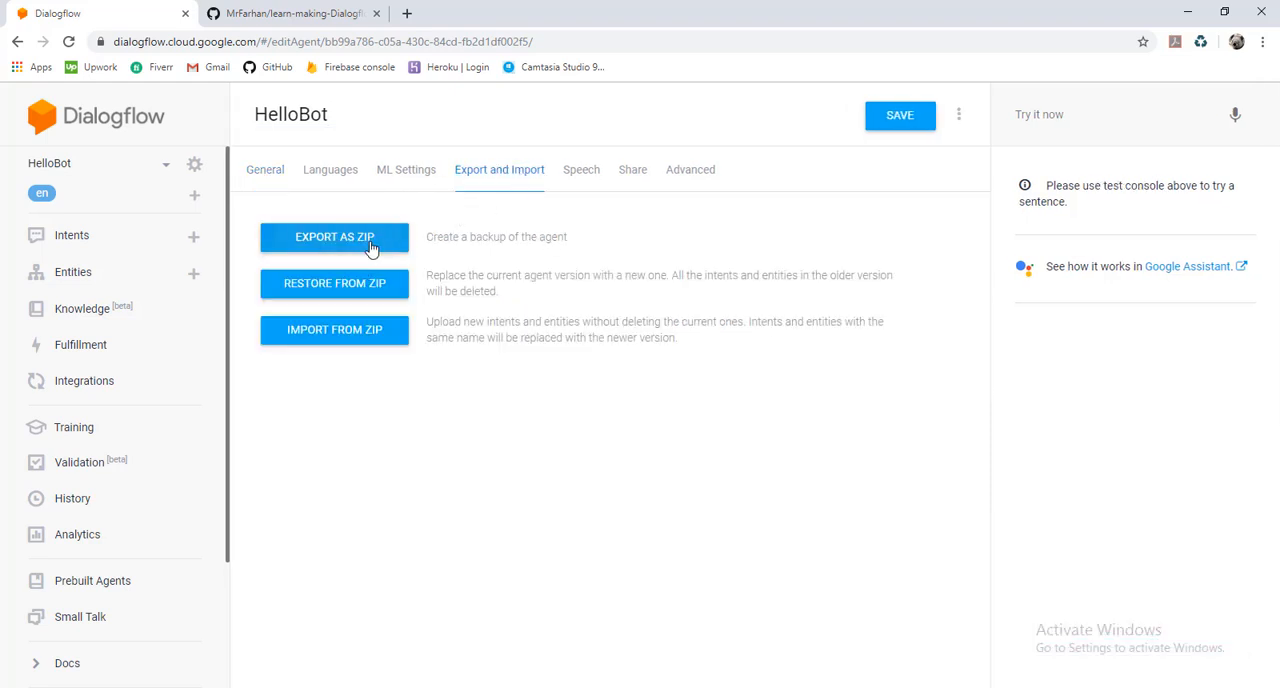
click(334, 237)
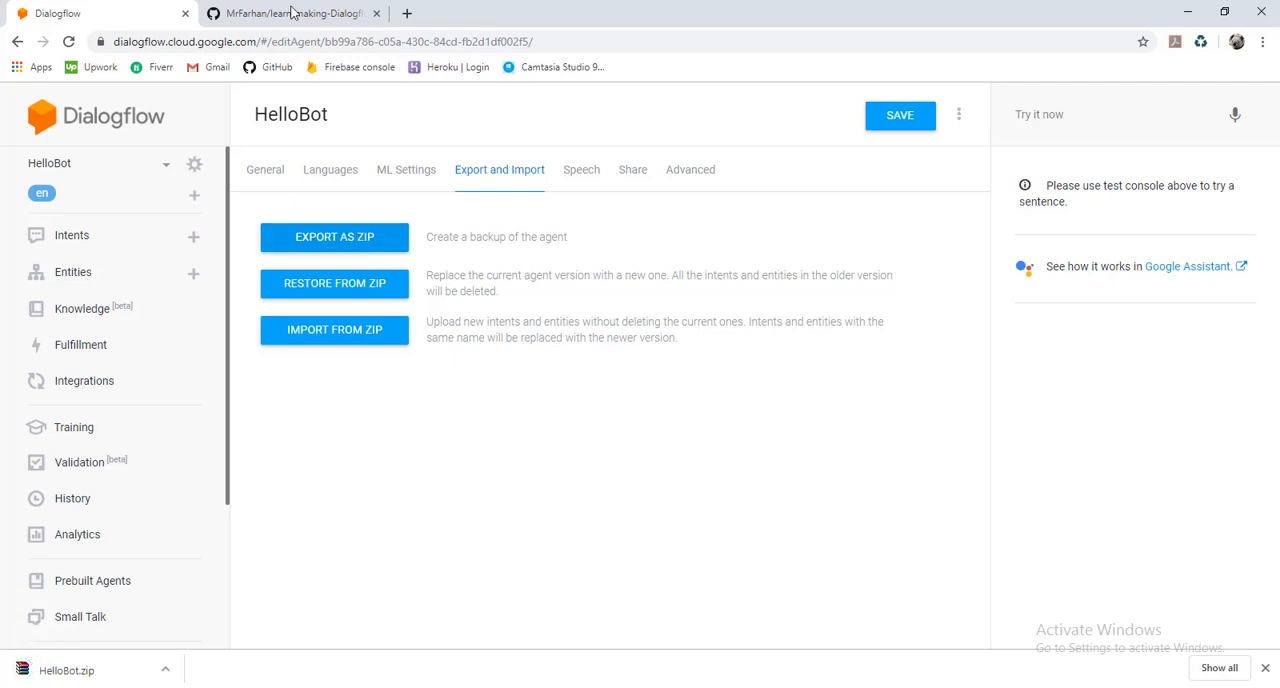
click(290, 13)
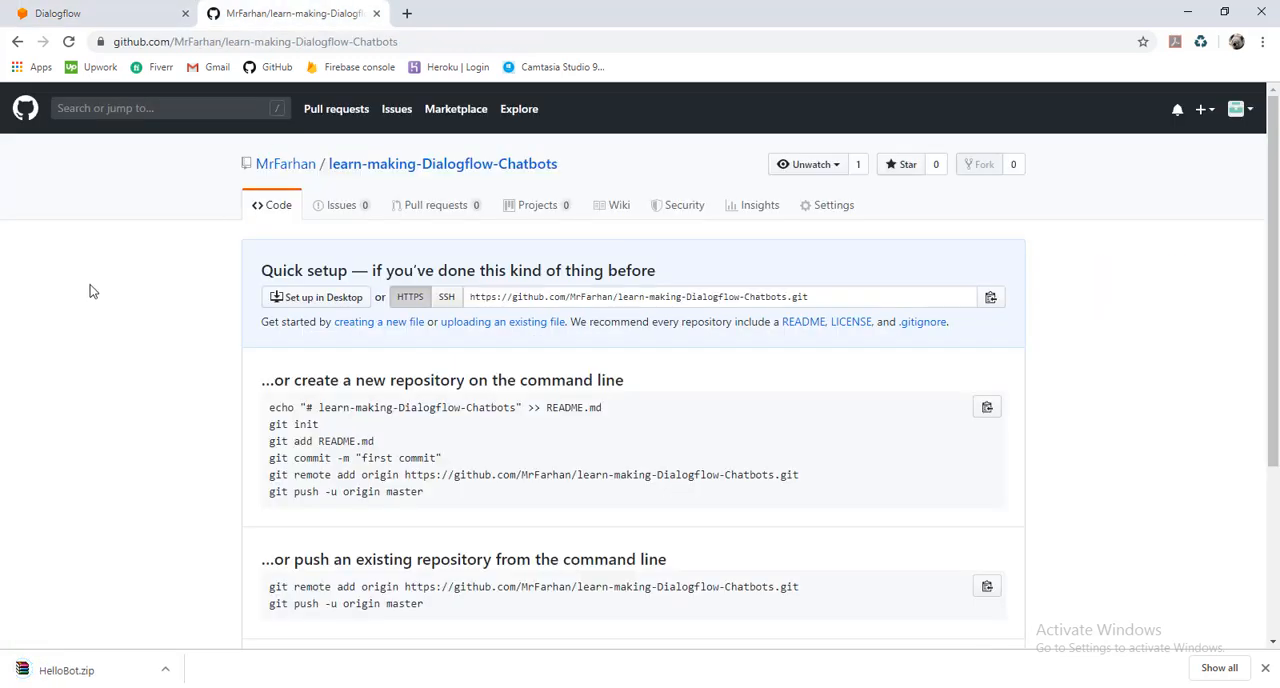
mouse_move(442, 163)
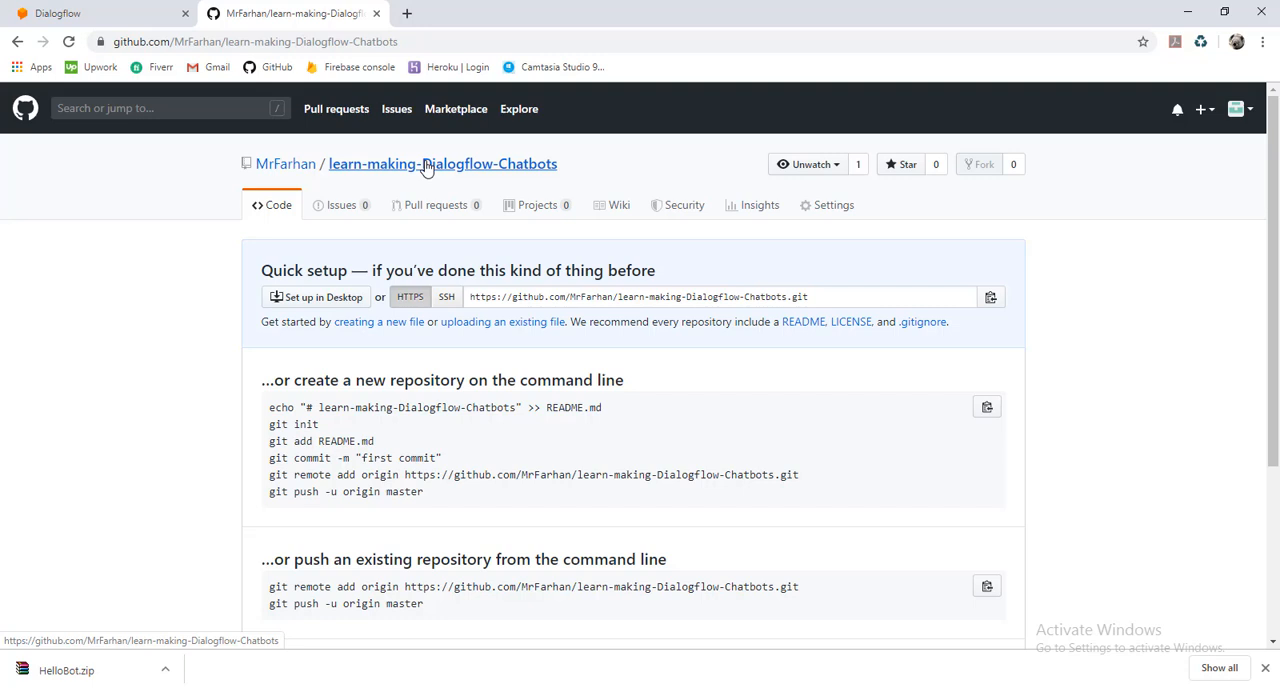
mouse_move(617, 500)
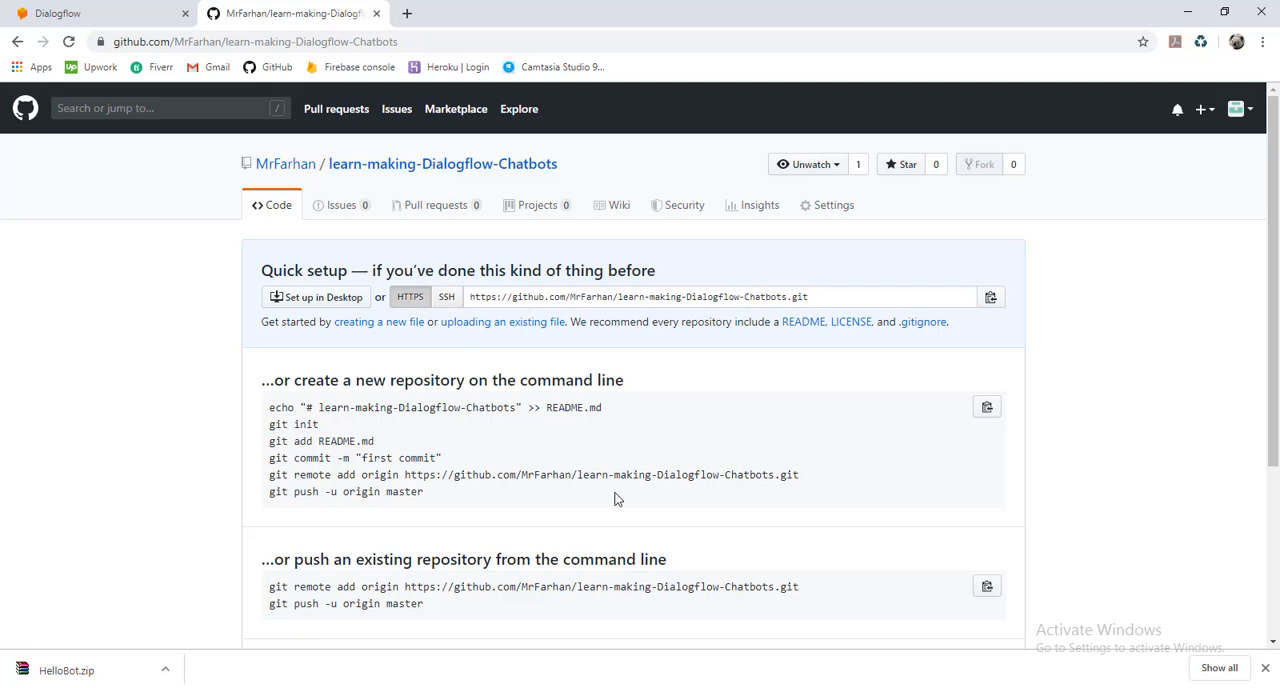